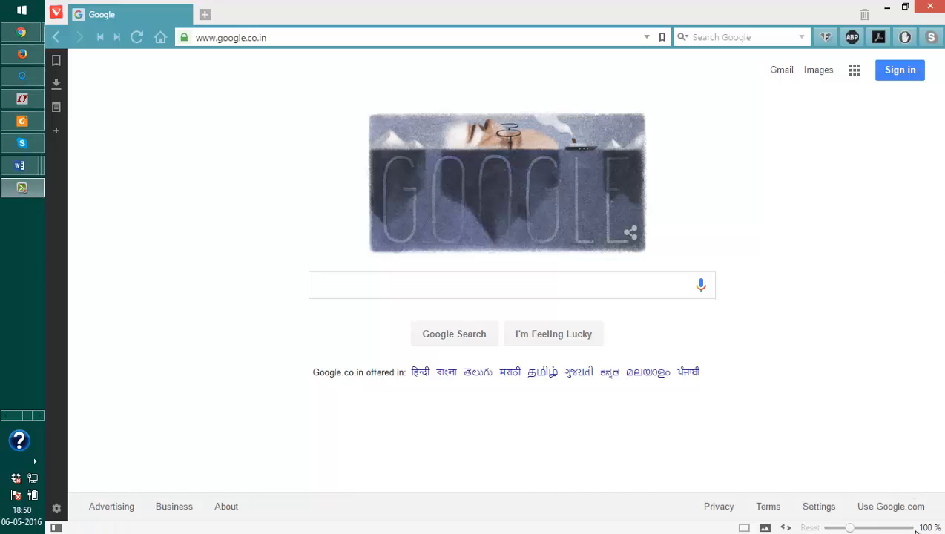
pyautogui.moveTo(7, 418)
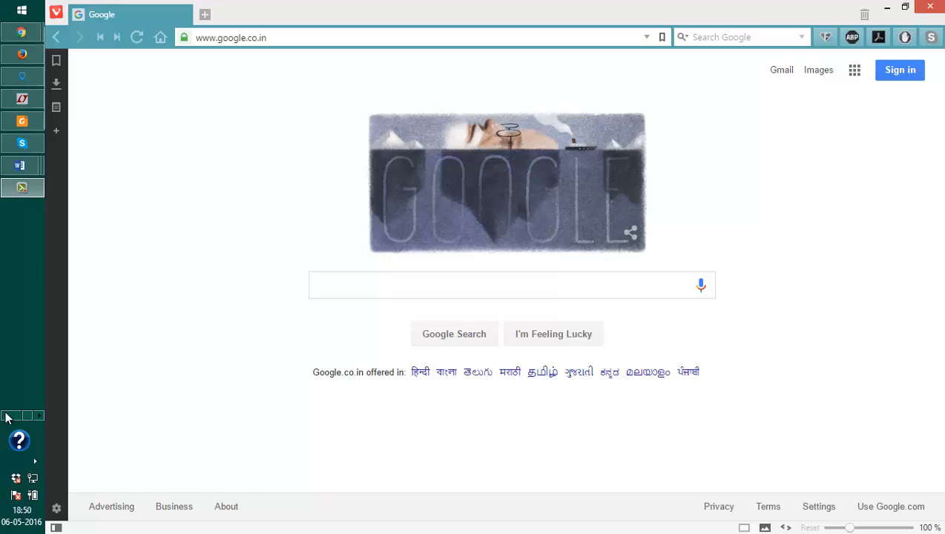
pyautogui.moveTo(240, 438)
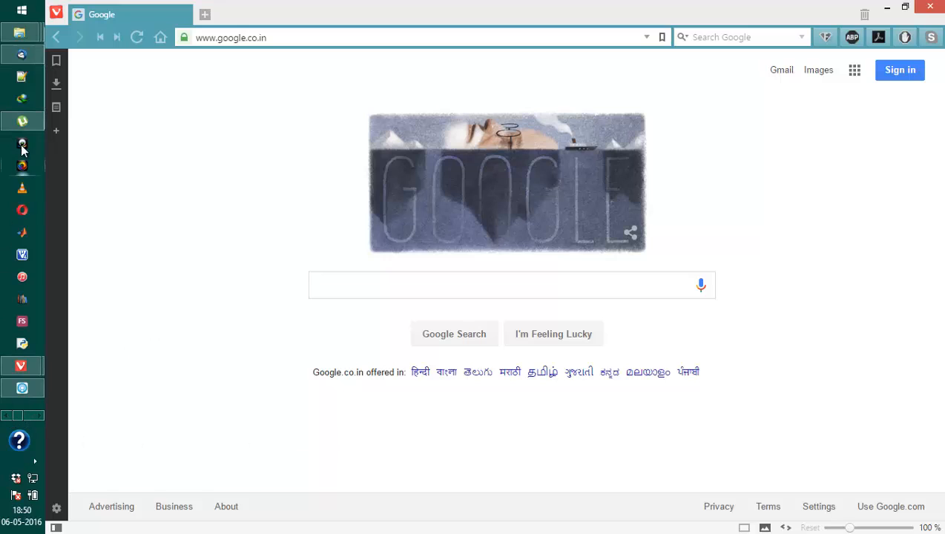
# - Enable UPnP port mapping on the Connection page of uTorrent's Preferences
pyautogui.click(23, 121)
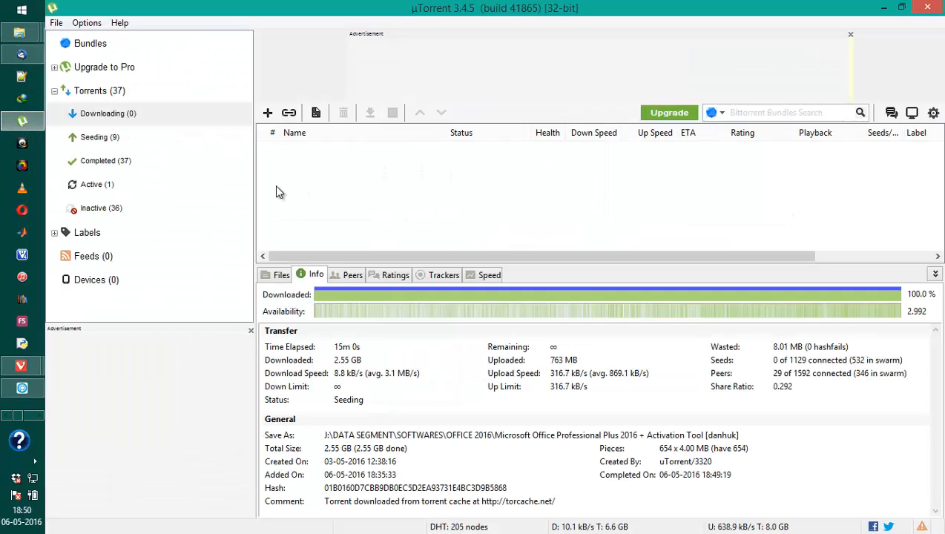
pyautogui.moveTo(71, 51)
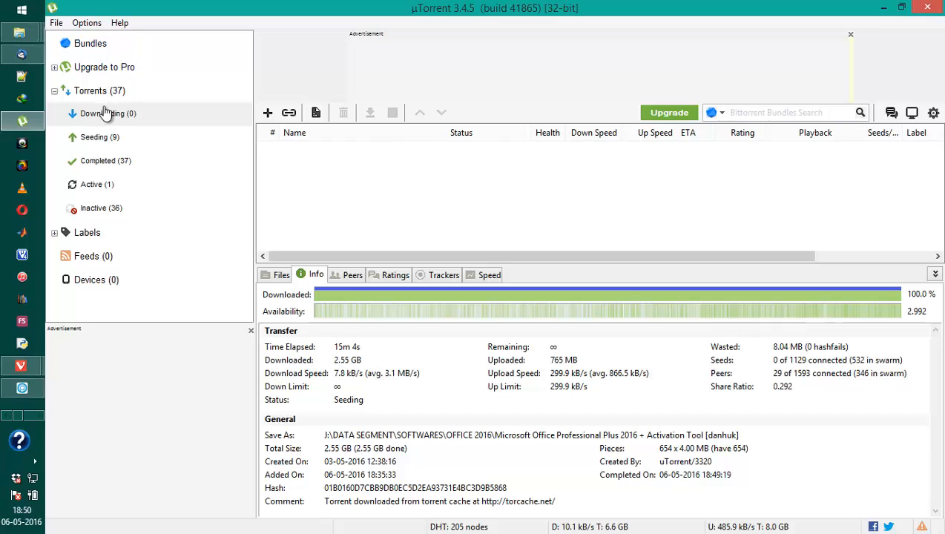
pyautogui.click(86, 22)
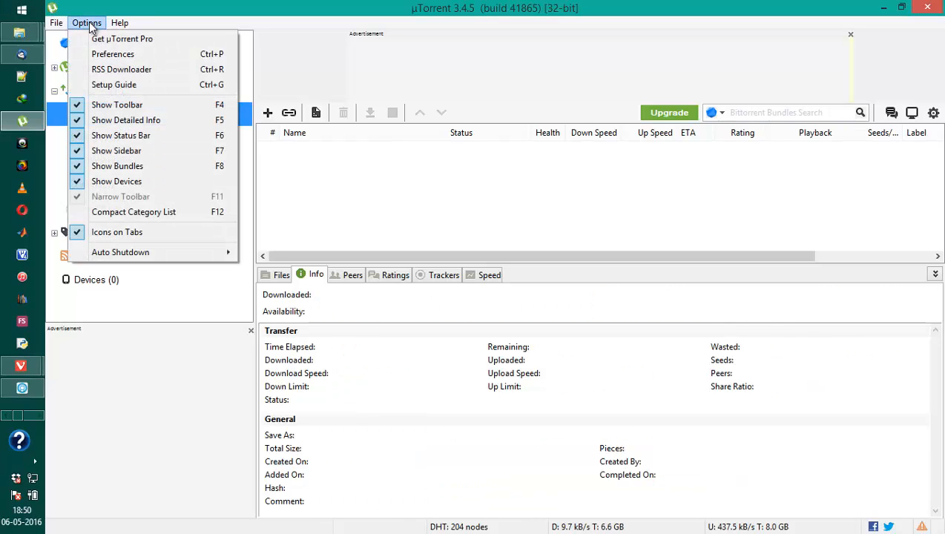
pyautogui.moveTo(113, 84)
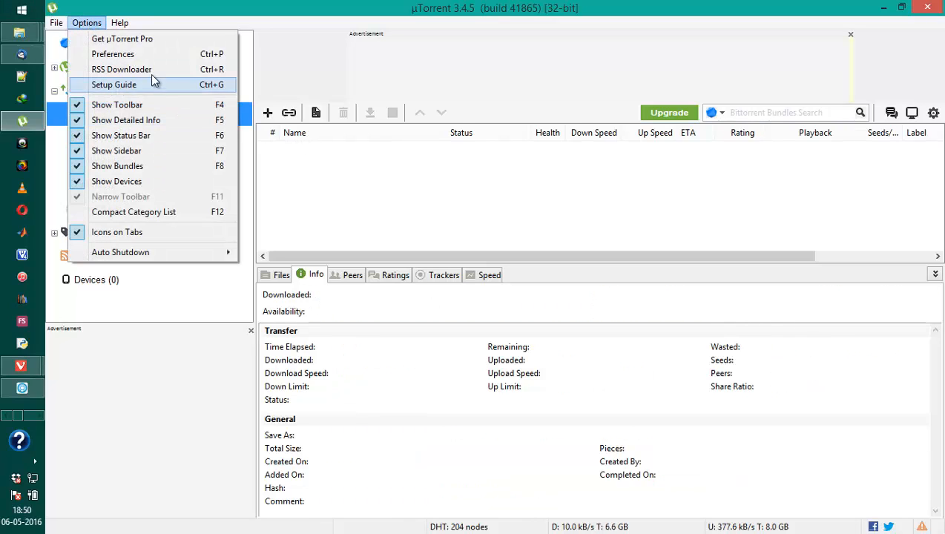
pyautogui.click(113, 53)
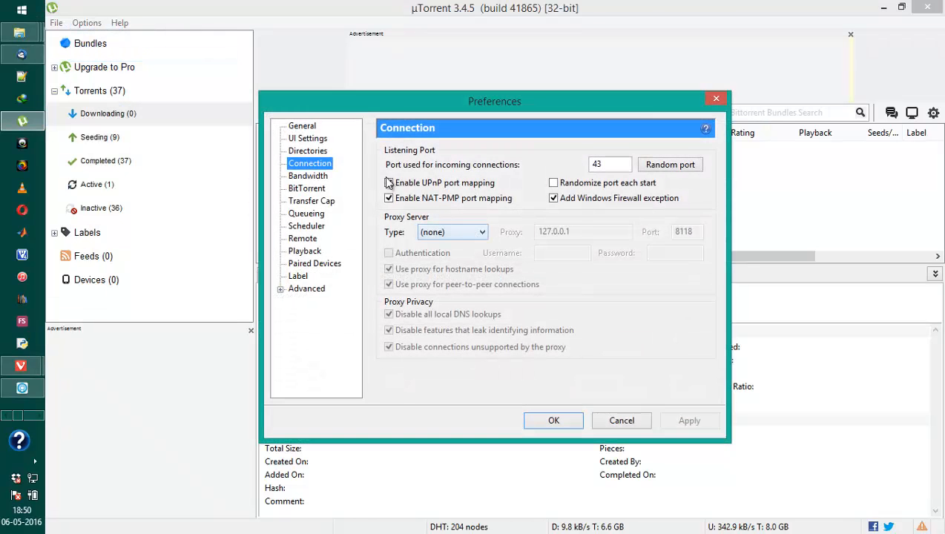
pyautogui.click(387, 183)
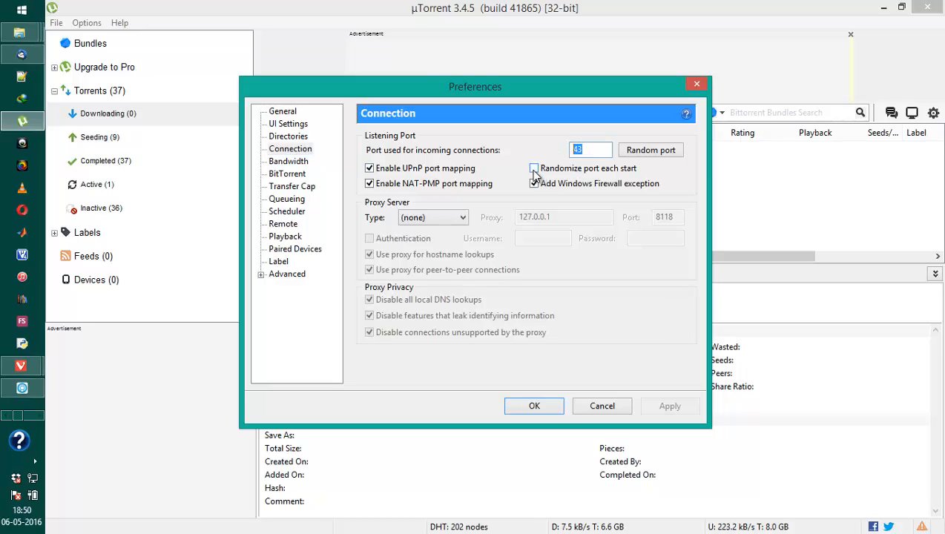
pyautogui.click(533, 184)
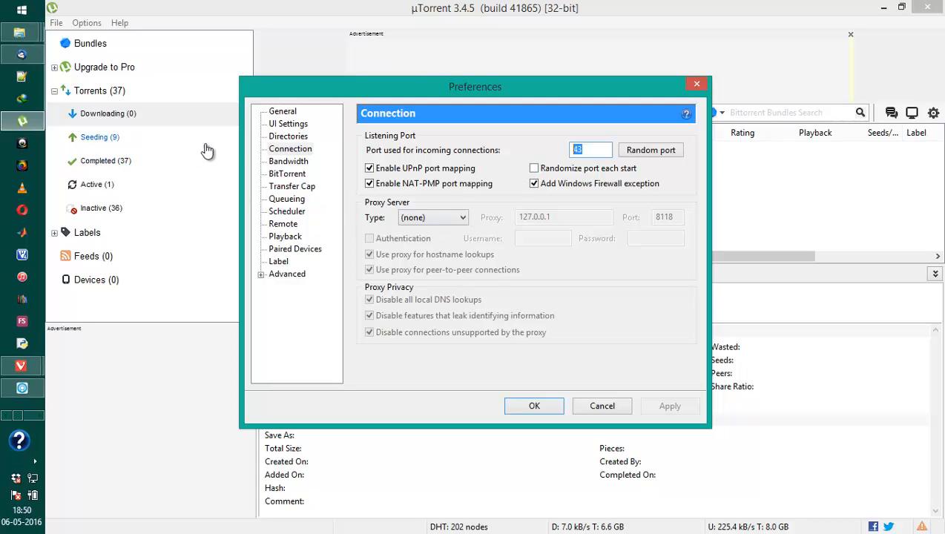
# - Look over the BitTorrent, Transfer Cap and Queueing pages, ending on BitTorrent settings
pyautogui.click(287, 173)
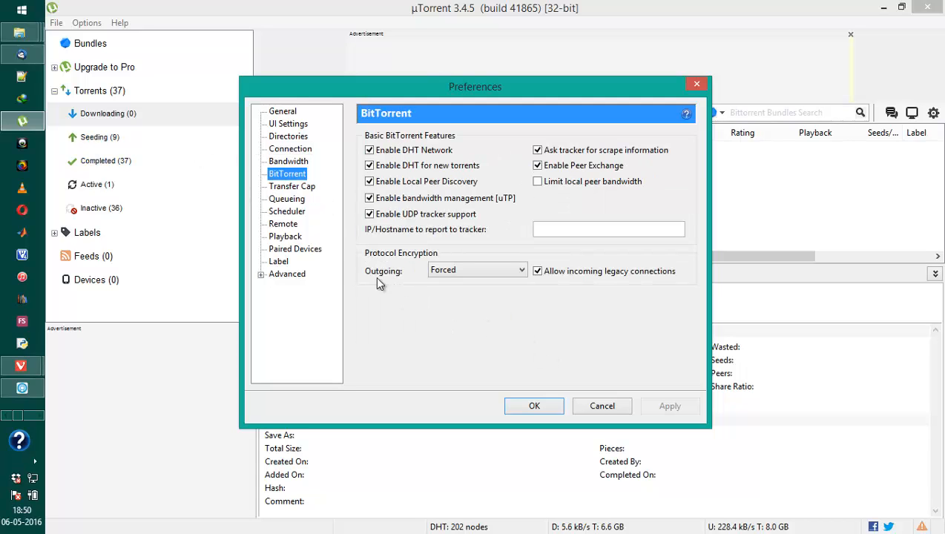
pyautogui.moveTo(414, 287)
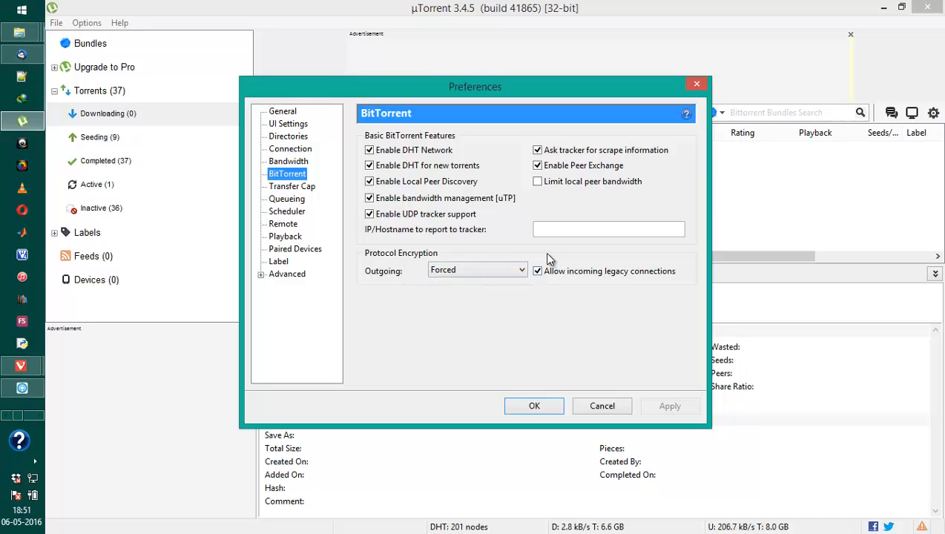
pyautogui.moveTo(521, 290)
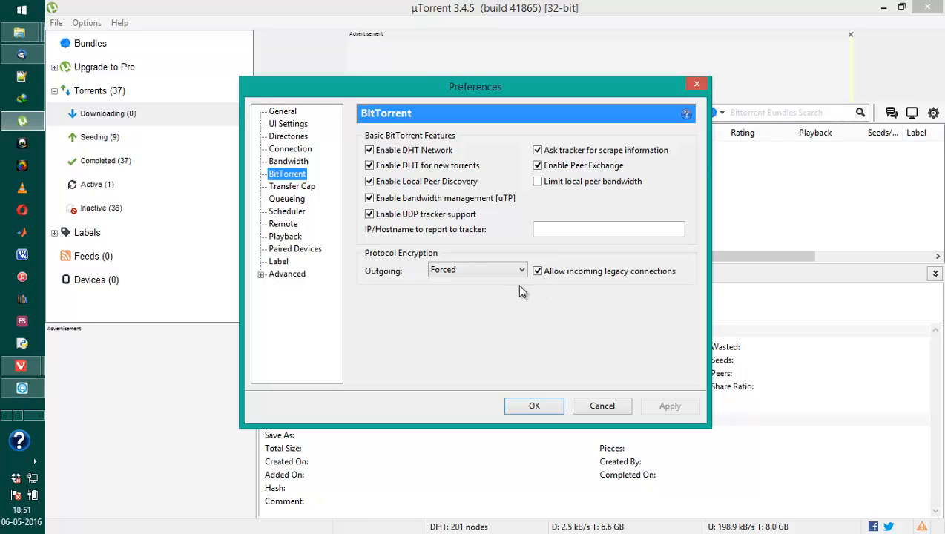
pyautogui.click(292, 186)
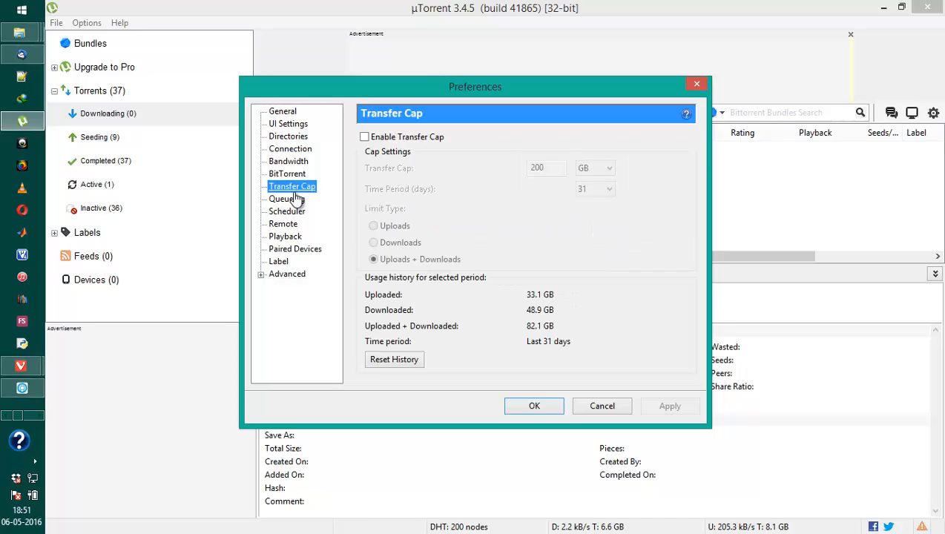
pyautogui.click(287, 198)
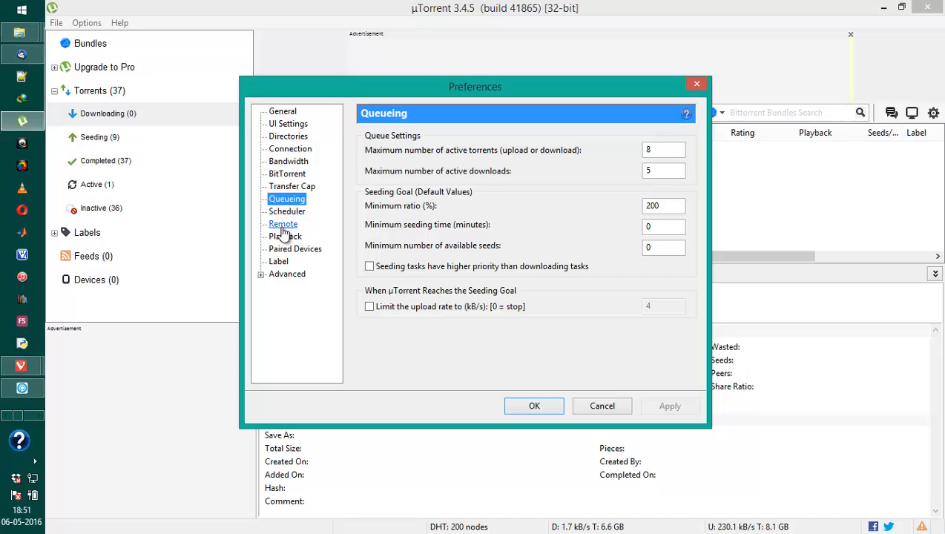
pyautogui.click(287, 173)
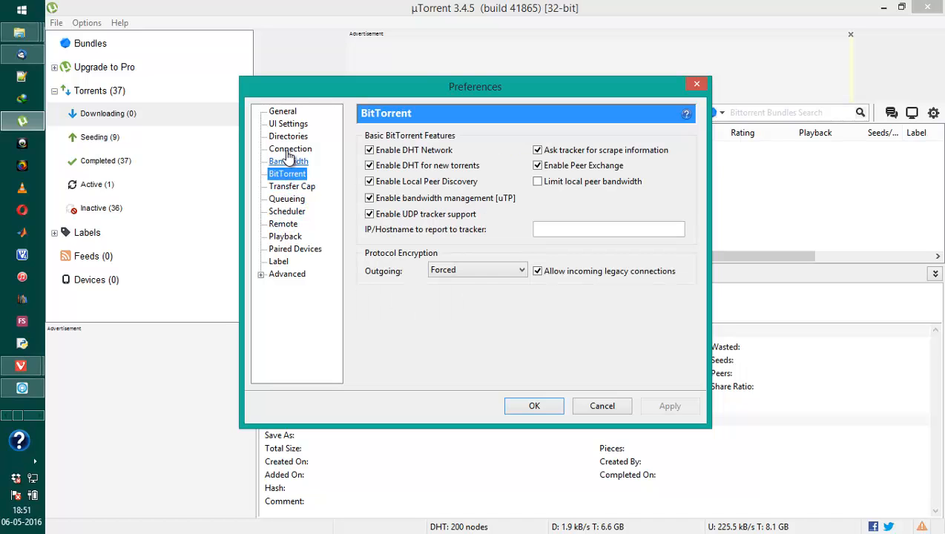
# - Review the Bandwidth page: 3000 global connections, 500 peers and 4 upload slots per torrent
pyautogui.click(287, 161)
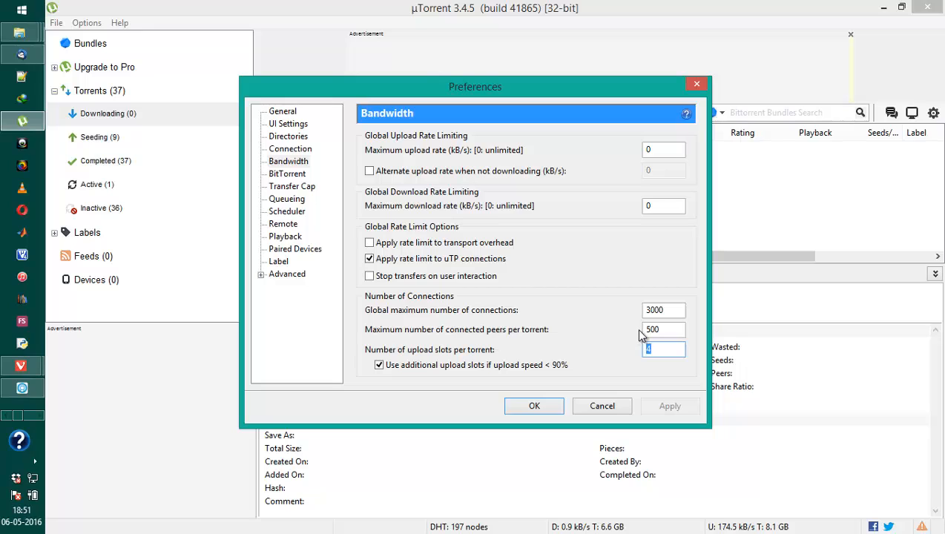
pyautogui.moveTo(555, 391)
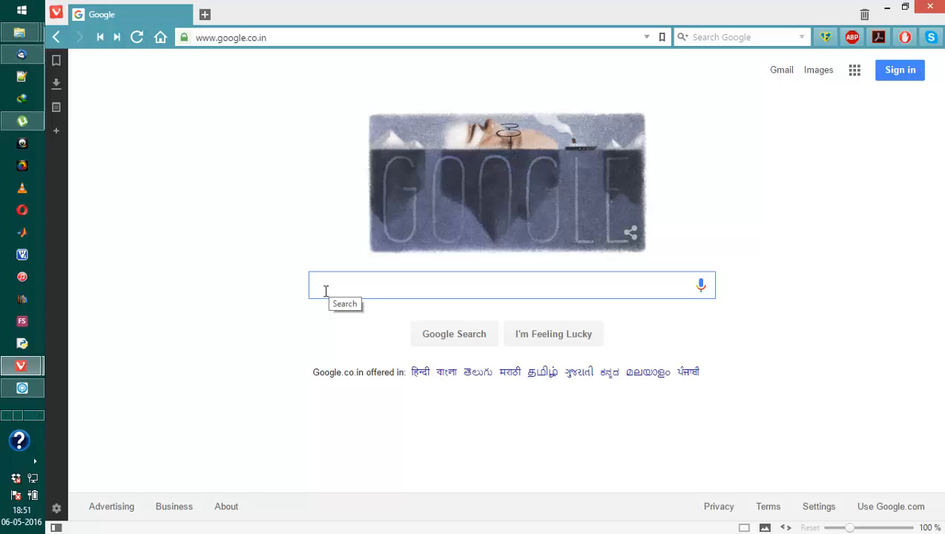
# - Search Google for 'total vpn' and open the official Total VPN homepage result
pyautogui.write('total vpn')
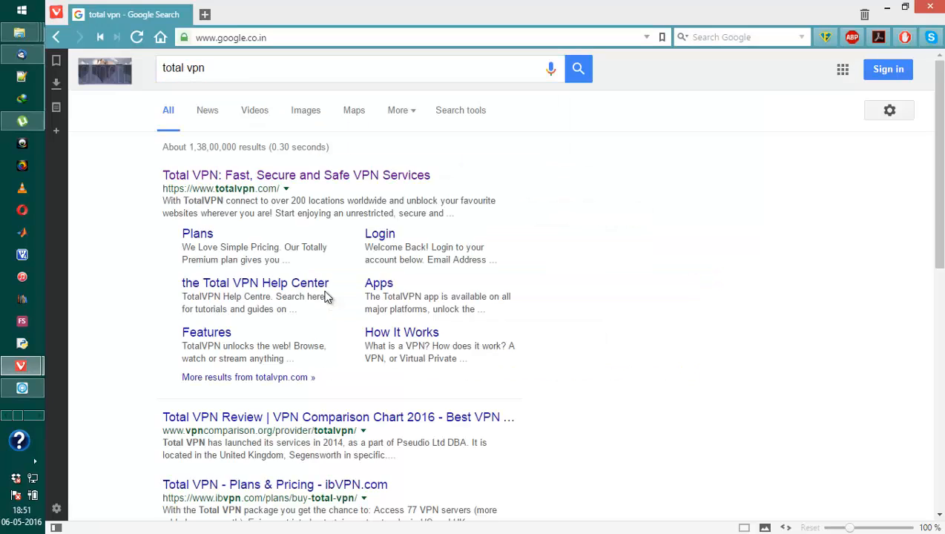
pyautogui.click(295, 175)
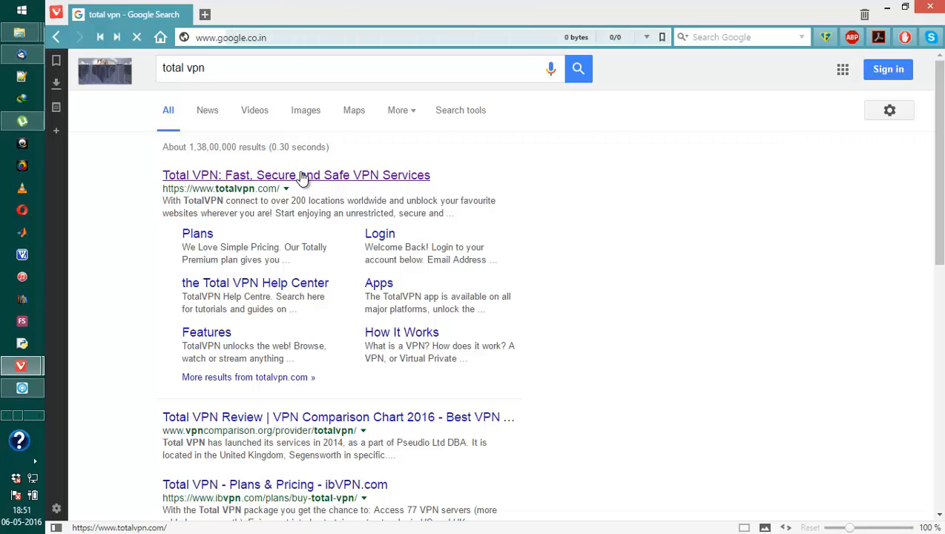
pyautogui.click(296, 175)
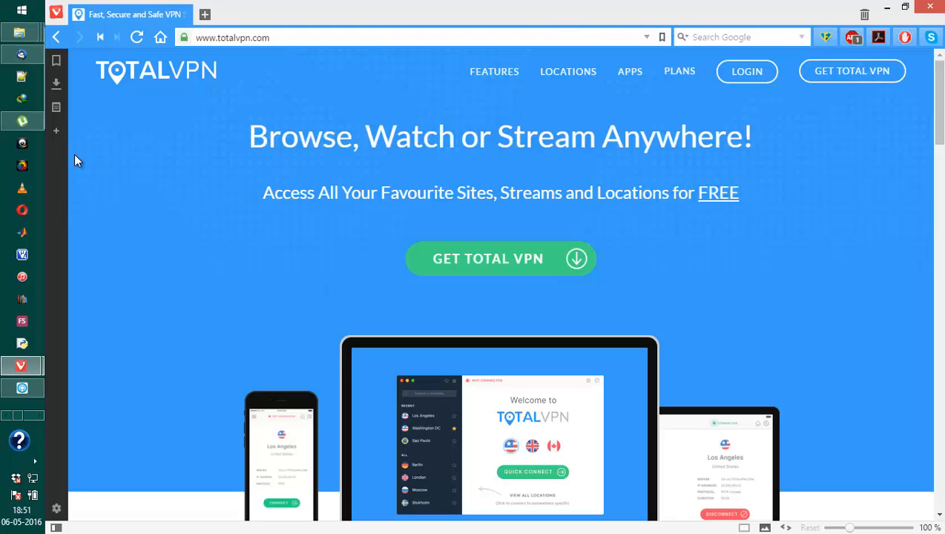
pyautogui.moveTo(21, 33)
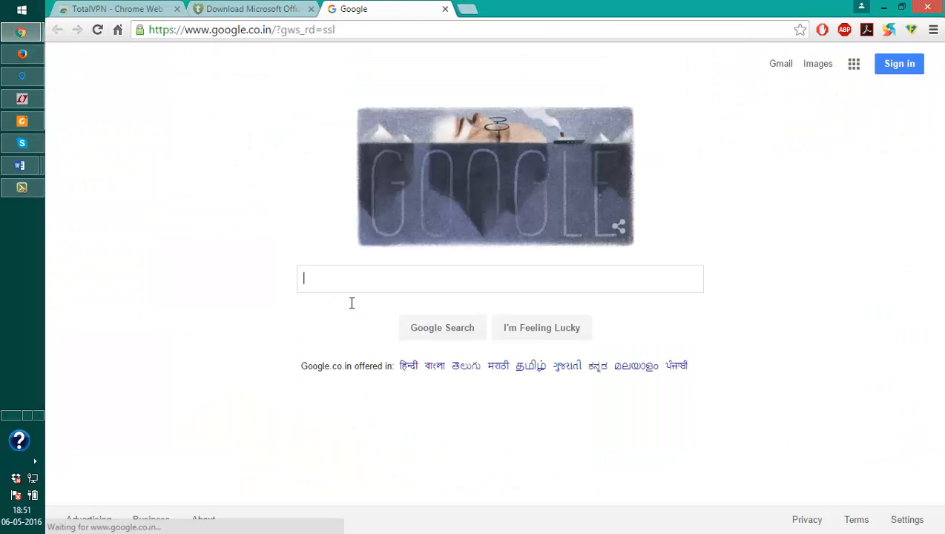
# - Search for 'total vpn' again and reach TotalVPN's secure payment page with discounted plans
pyautogui.write('total vpn')
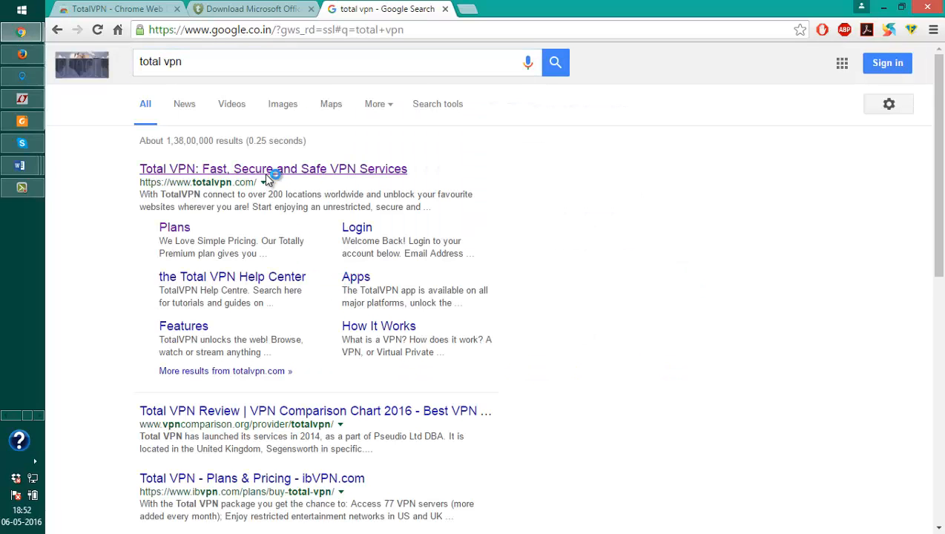
pyautogui.click(273, 169)
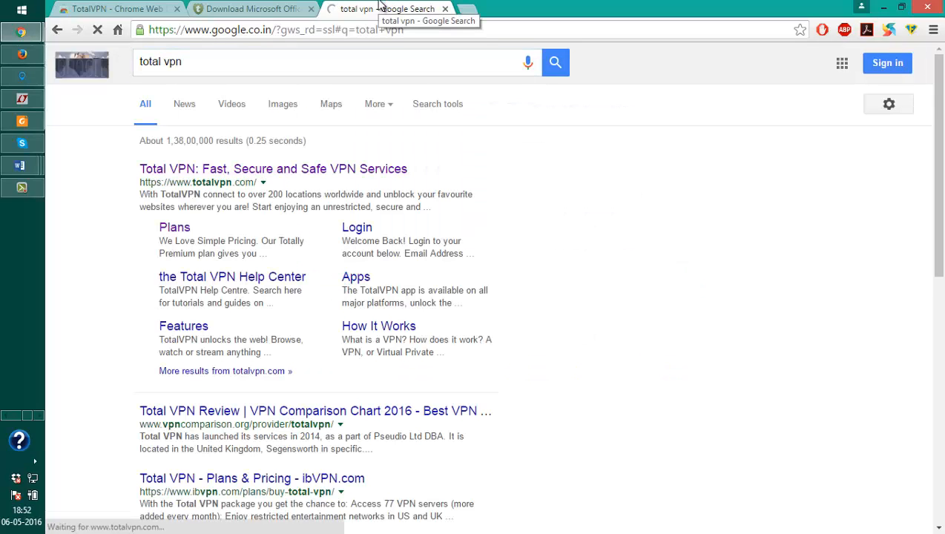
pyautogui.click(273, 168)
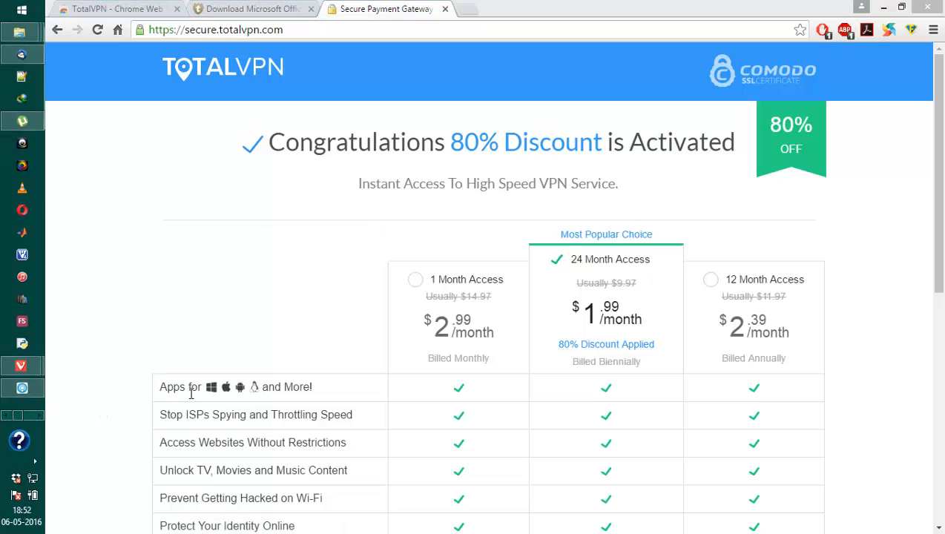
pyautogui.moveTo(445, 398)
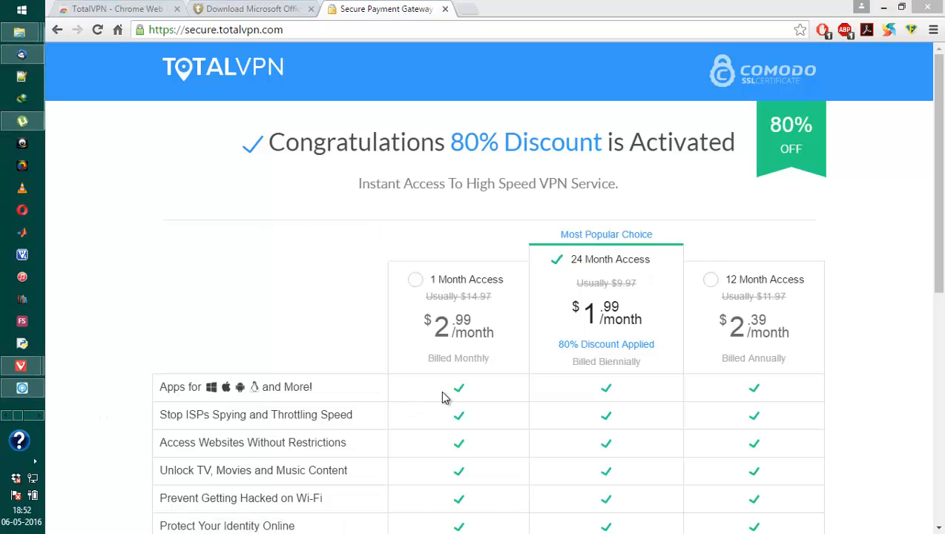
pyautogui.moveTo(443, 397)
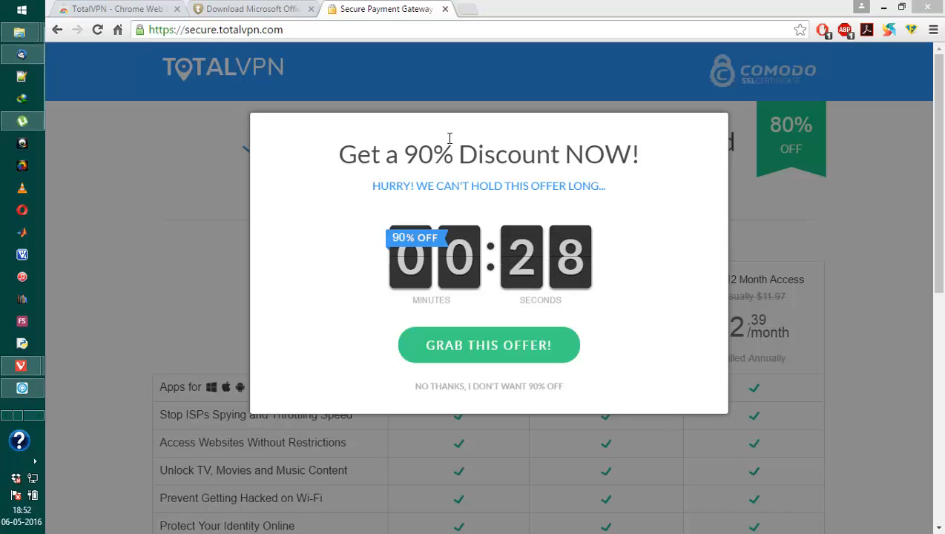
pyautogui.moveTo(443, 58)
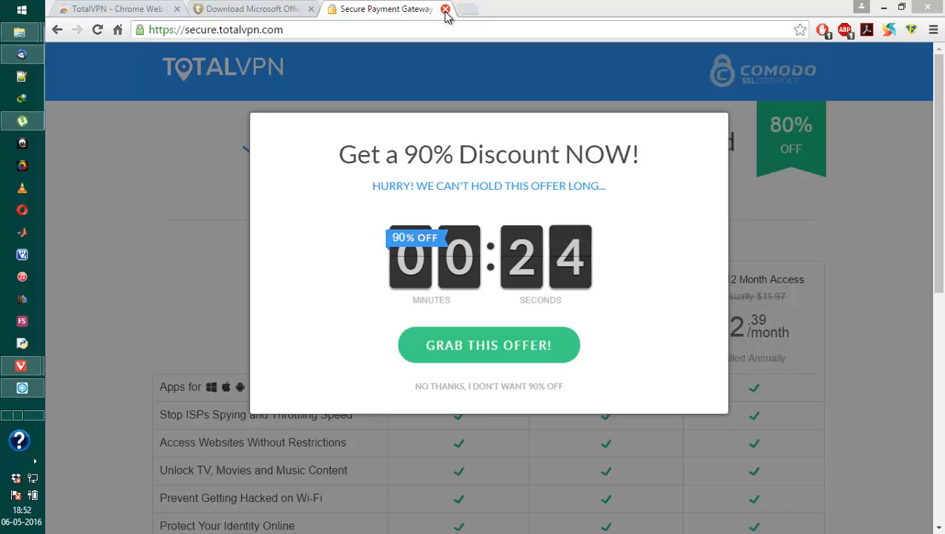
# - Close the payment page and scroll through the TotalVPN homepage's platforms section and back to top
pyautogui.click(445, 10)
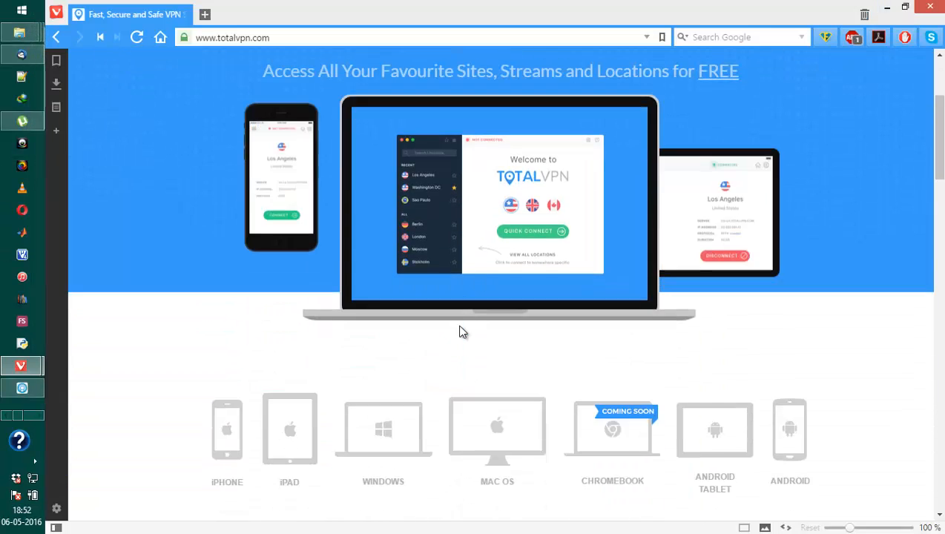
pyautogui.scroll(3)
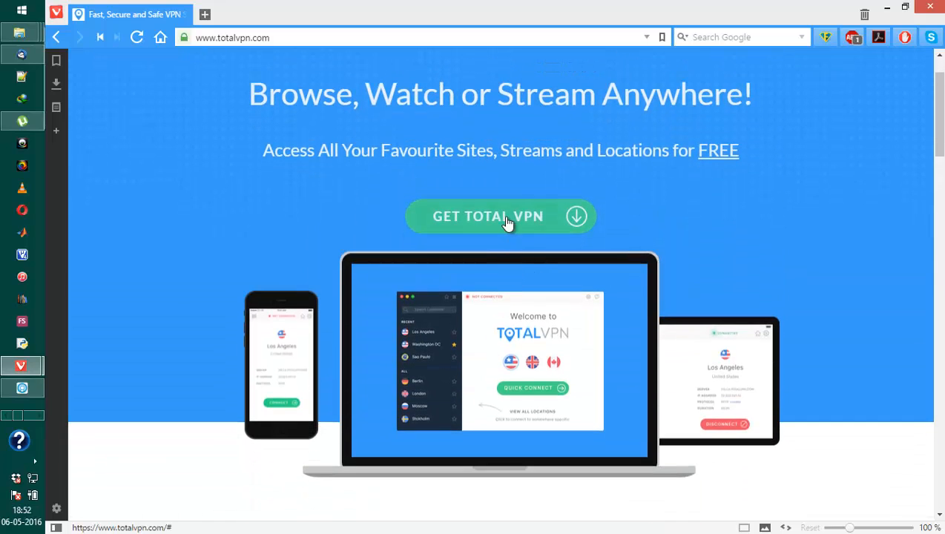
pyautogui.scroll(-3)
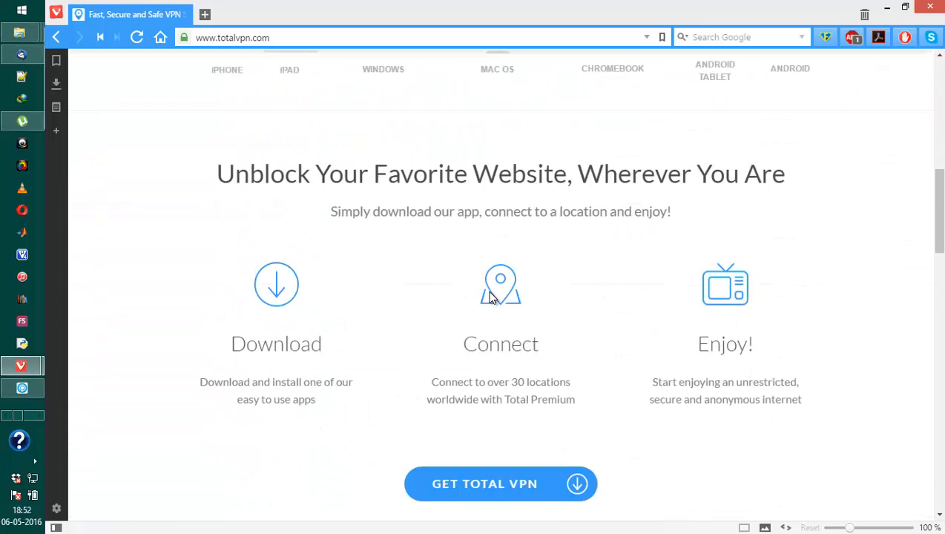
pyautogui.scroll(3)
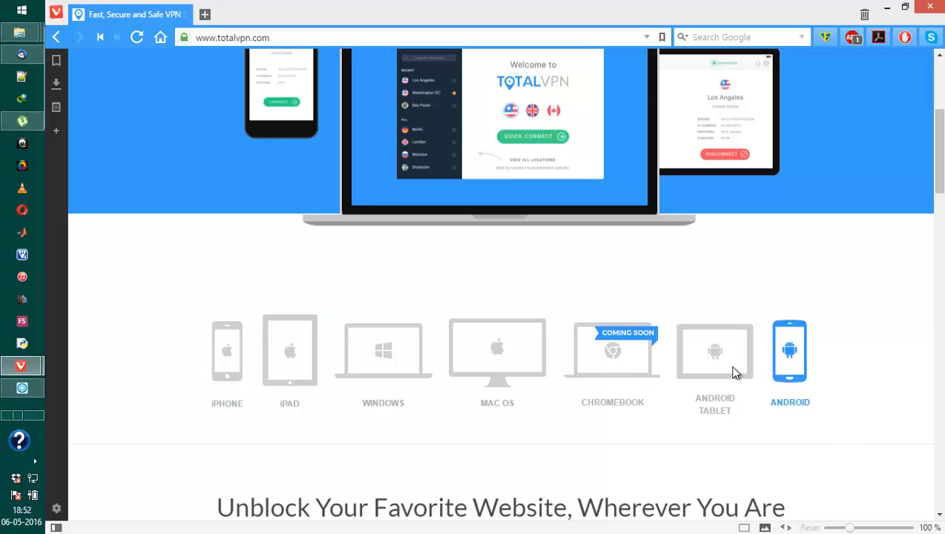
pyautogui.scroll(3)
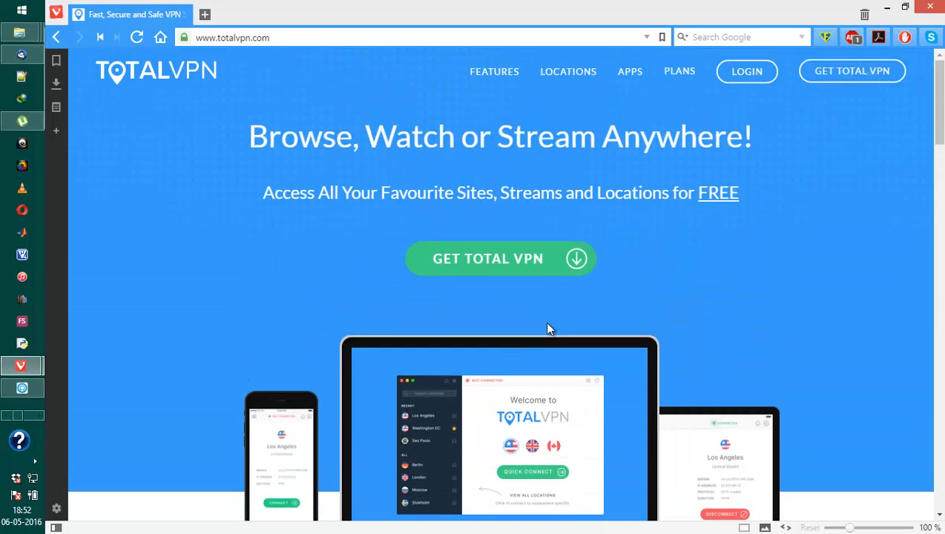
pyautogui.moveTo(546, 330)
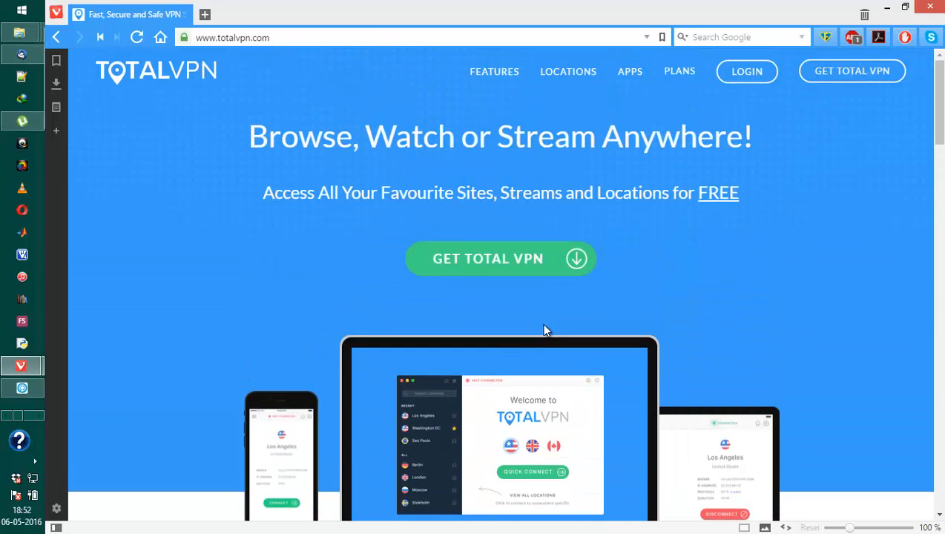
pyautogui.moveTo(4, 373)
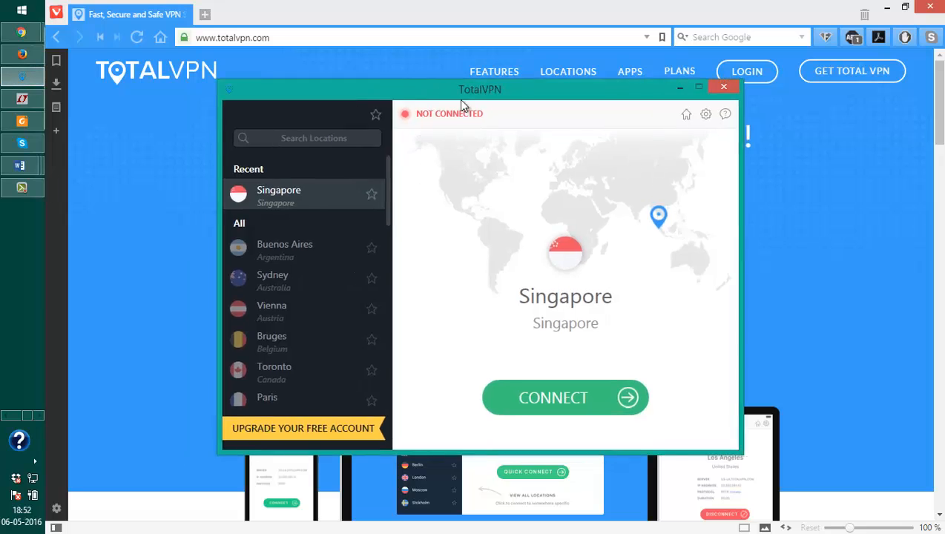
# - Reposition the TotalVPN window and show its settings with plan, IKEv2 protocol and startup options
pyautogui.moveTo(480, 89); pyautogui.dragTo(489, 112)
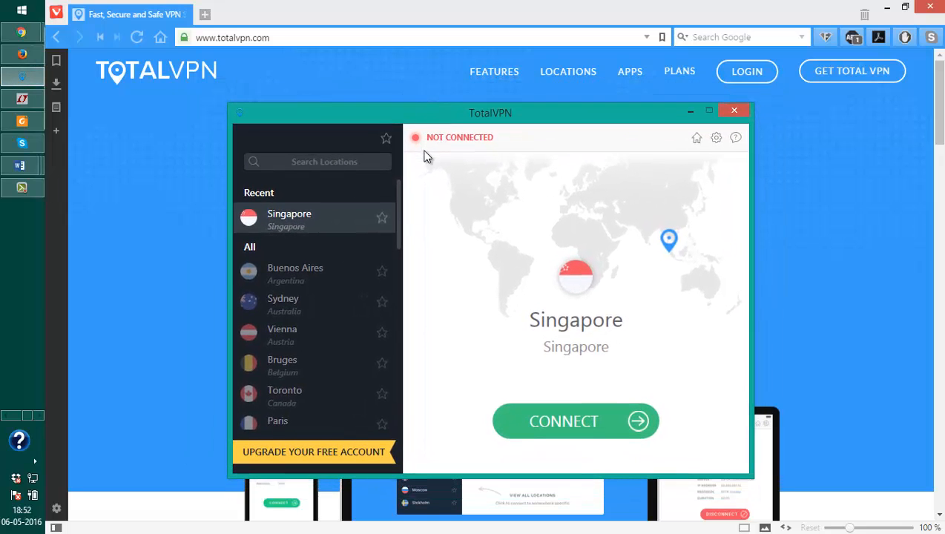
pyautogui.moveTo(717, 144)
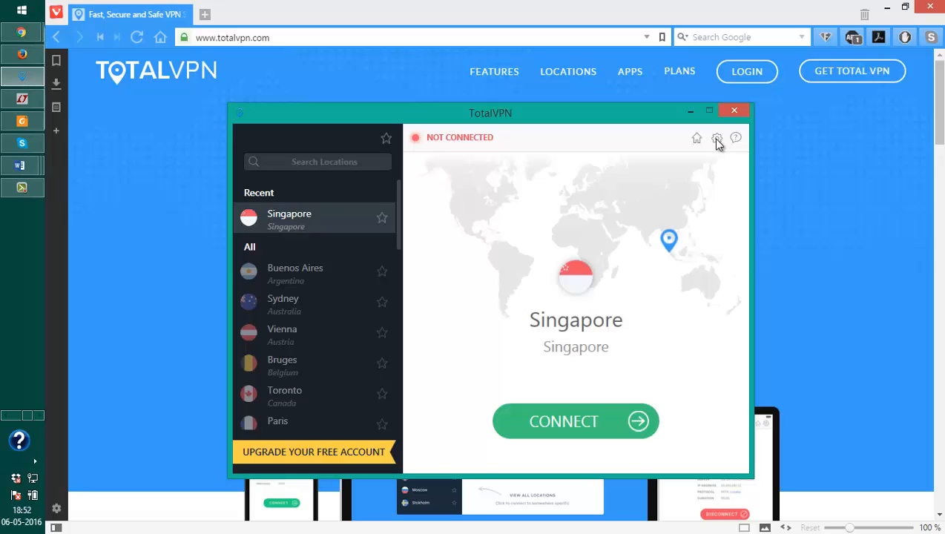
pyautogui.click(716, 138)
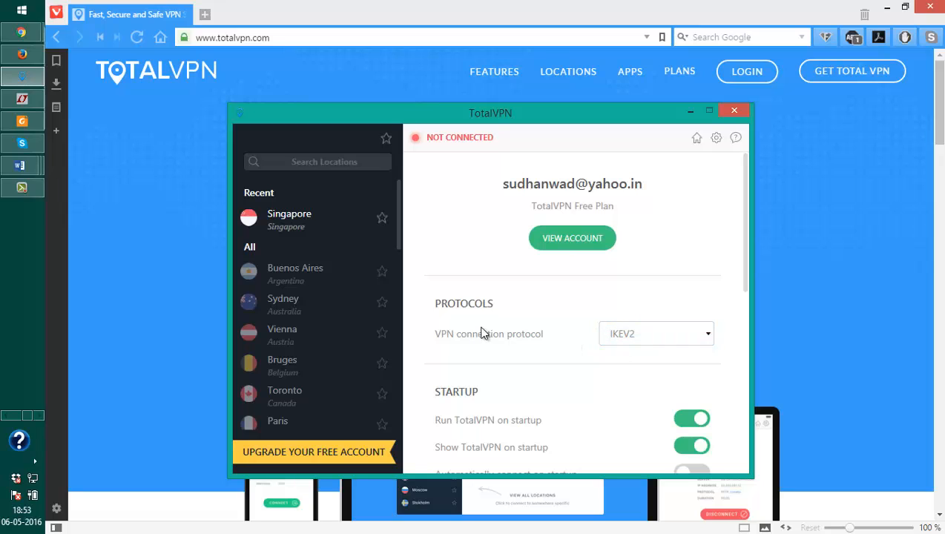
pyautogui.moveTo(308, 223)
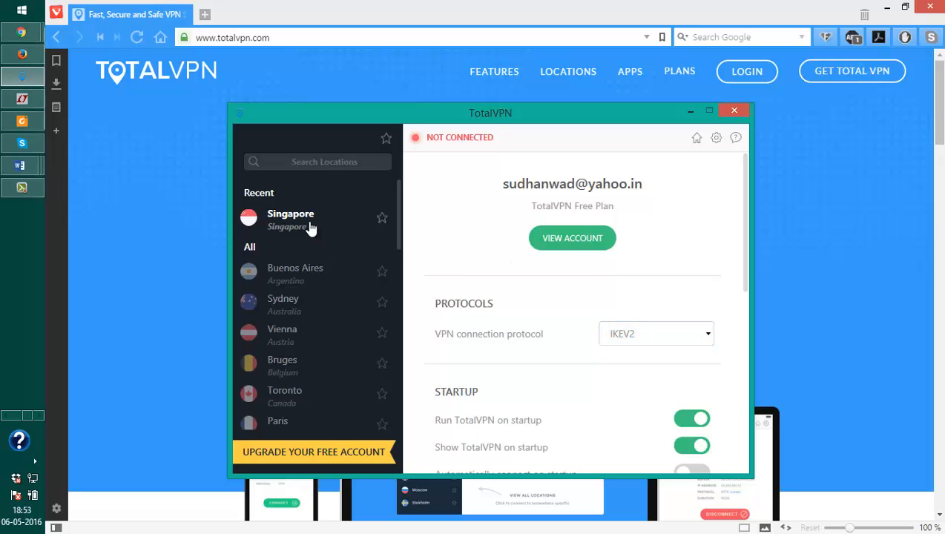
pyautogui.moveTo(630, 354)
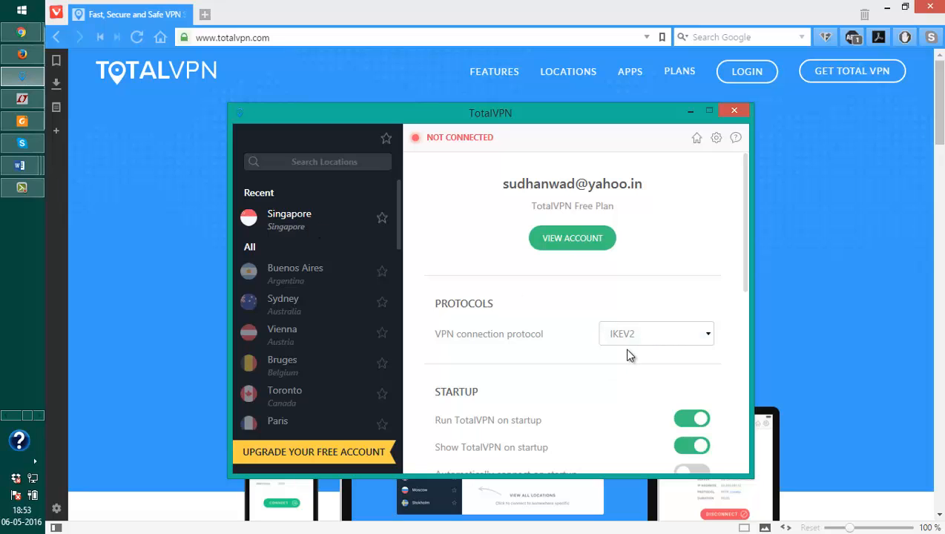
pyautogui.moveTo(655, 362)
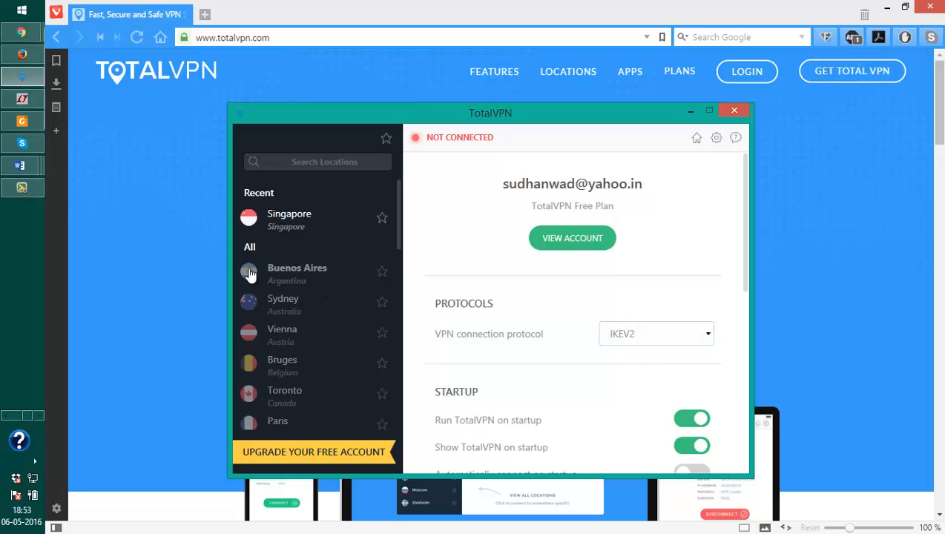
pyautogui.moveTo(463, 164)
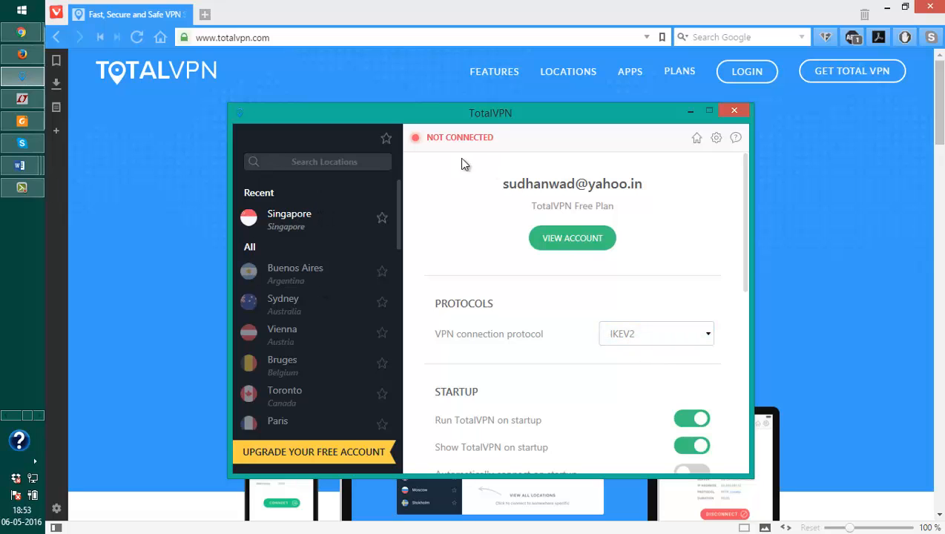
# - Return TotalVPN to its welcome screen, move the window aside and minimise it
pyautogui.click(695, 138)
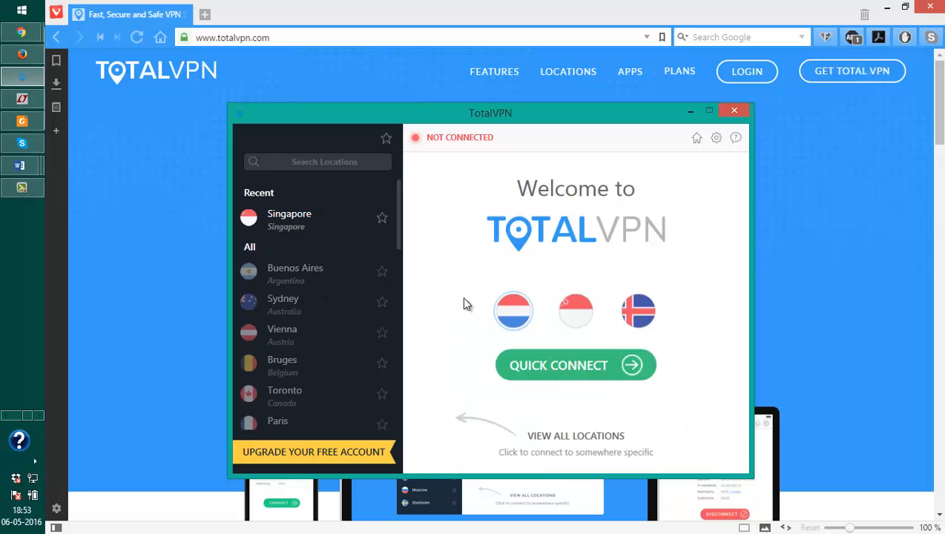
pyautogui.moveTo(576, 311)
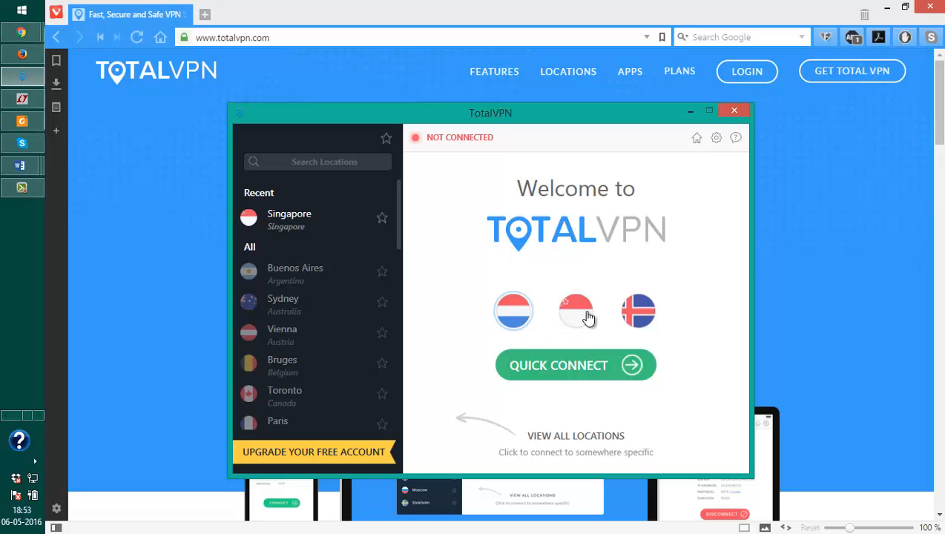
pyautogui.moveTo(531, 177)
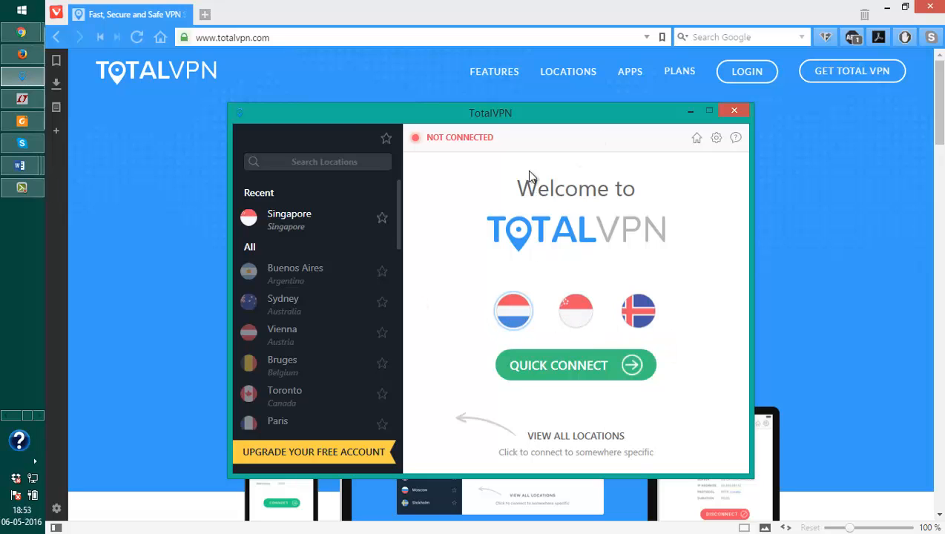
pyautogui.moveTo(490, 113); pyautogui.dragTo(472, 80)
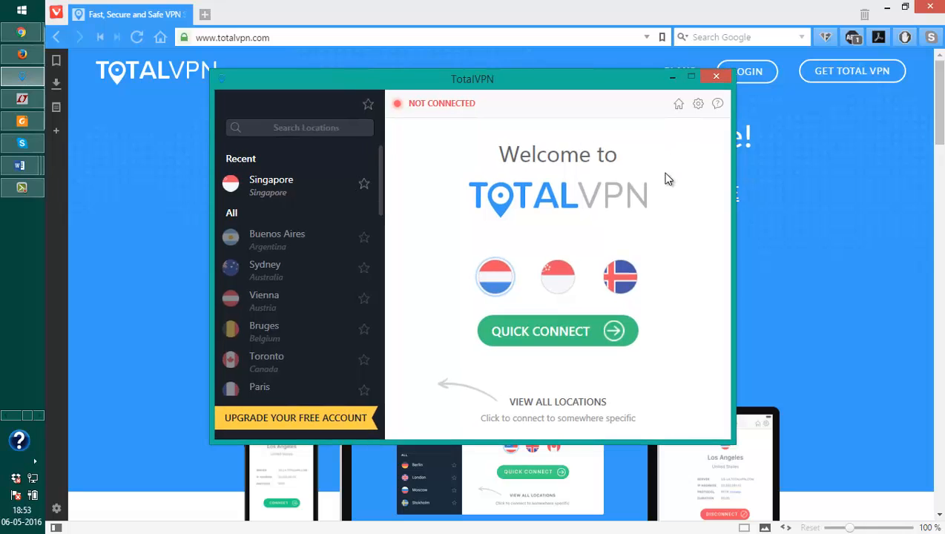
pyautogui.moveTo(519, 241)
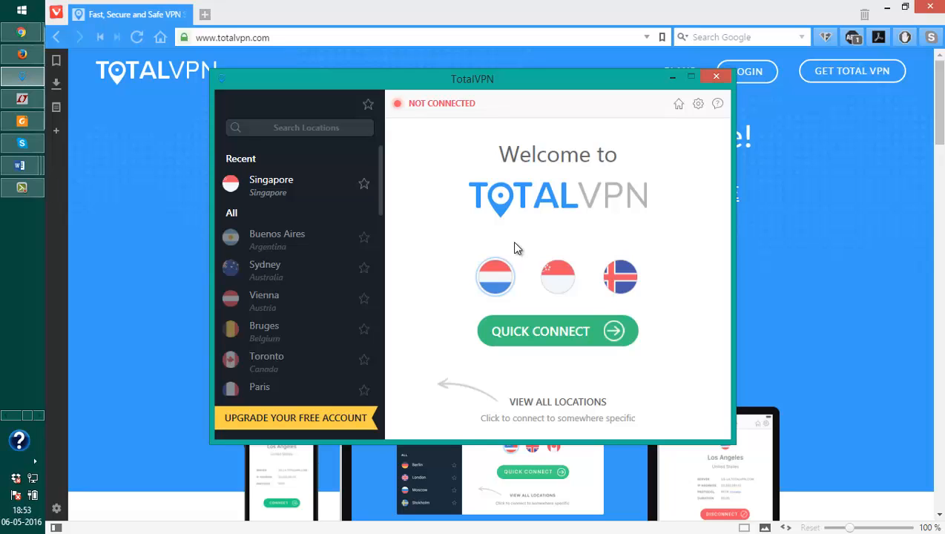
pyautogui.moveTo(682, 89)
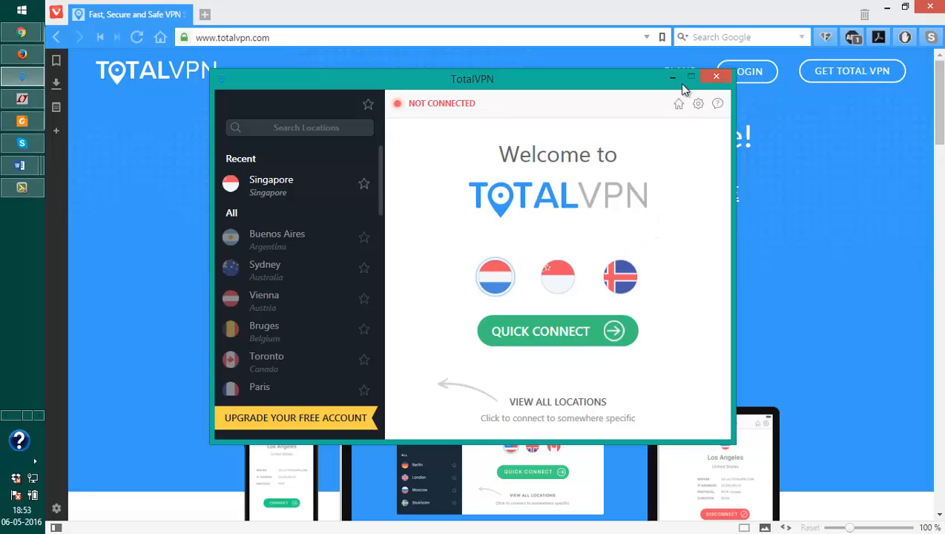
pyautogui.moveTo(672, 76)
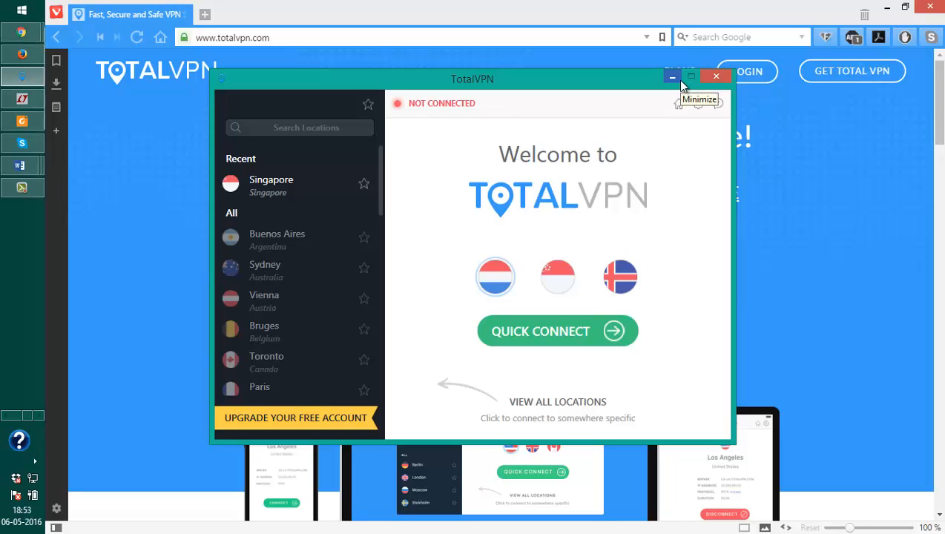
pyautogui.click(671, 76)
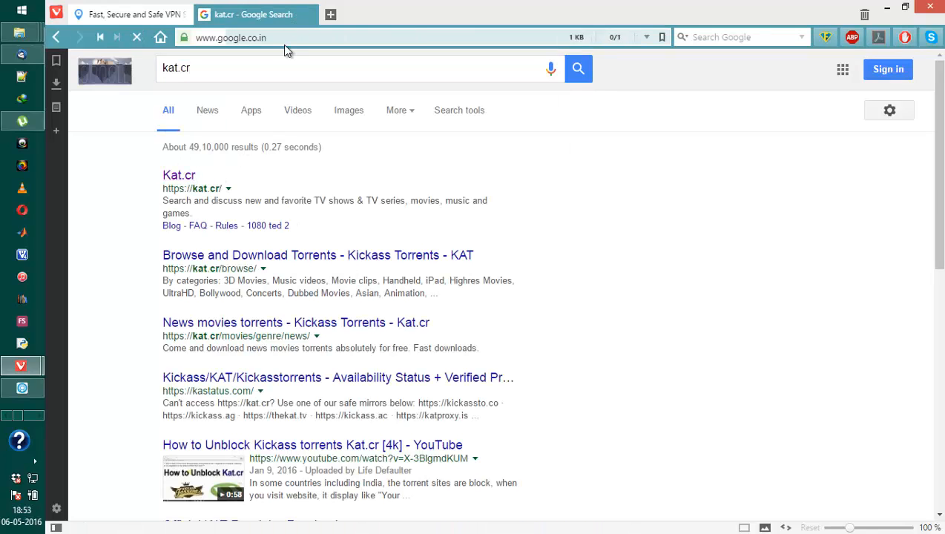
# - Switch Kickass Torrents to the full site and reach the WinZip Pro 20.5 torrent page under Applications
pyautogui.click(179, 175)
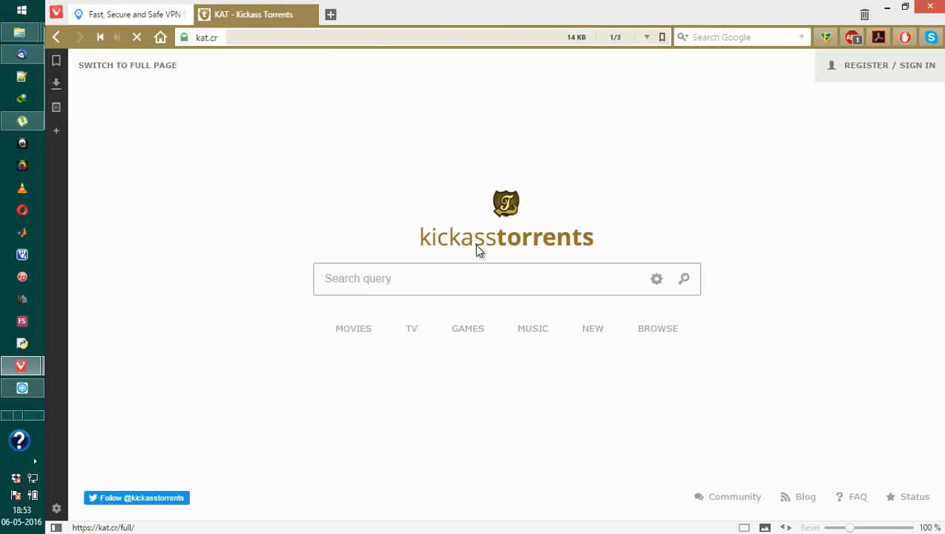
pyautogui.click(128, 64)
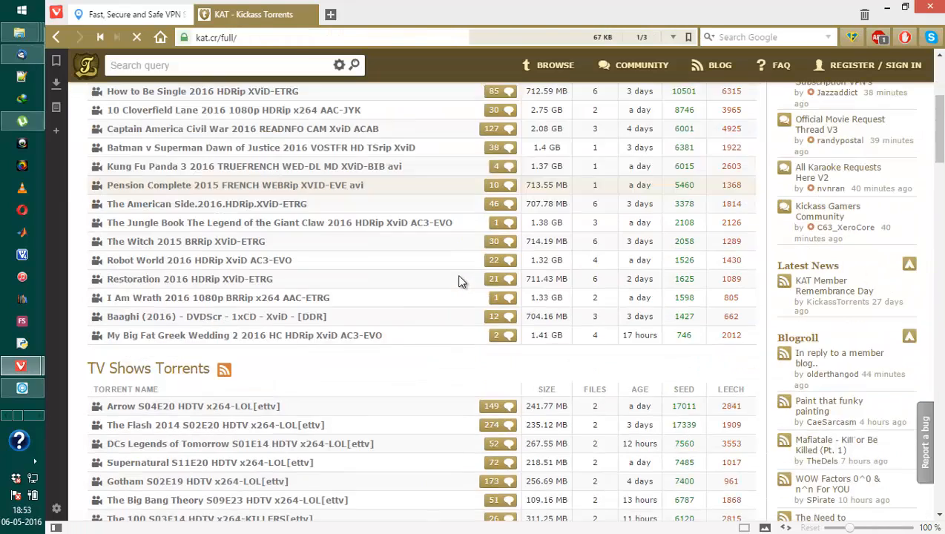
pyautogui.scroll(-3)
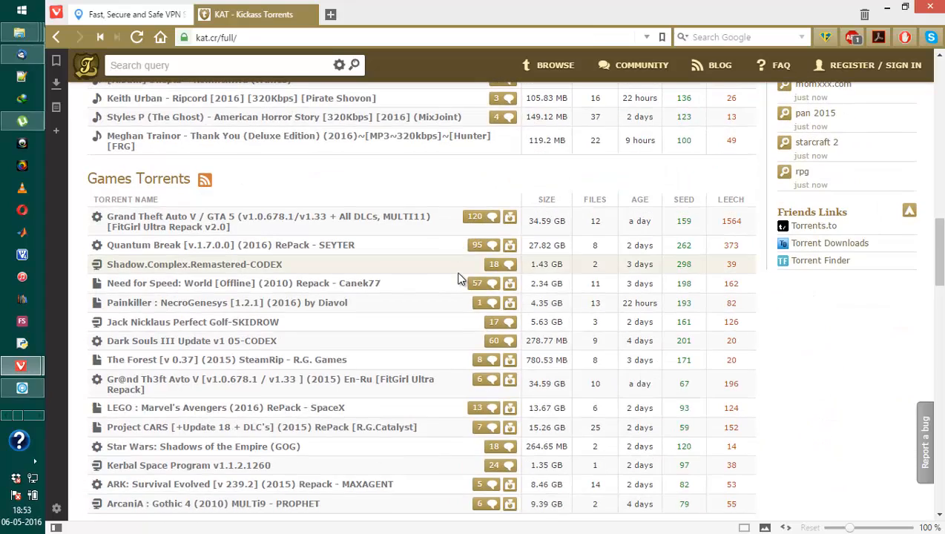
pyautogui.scroll(-3)
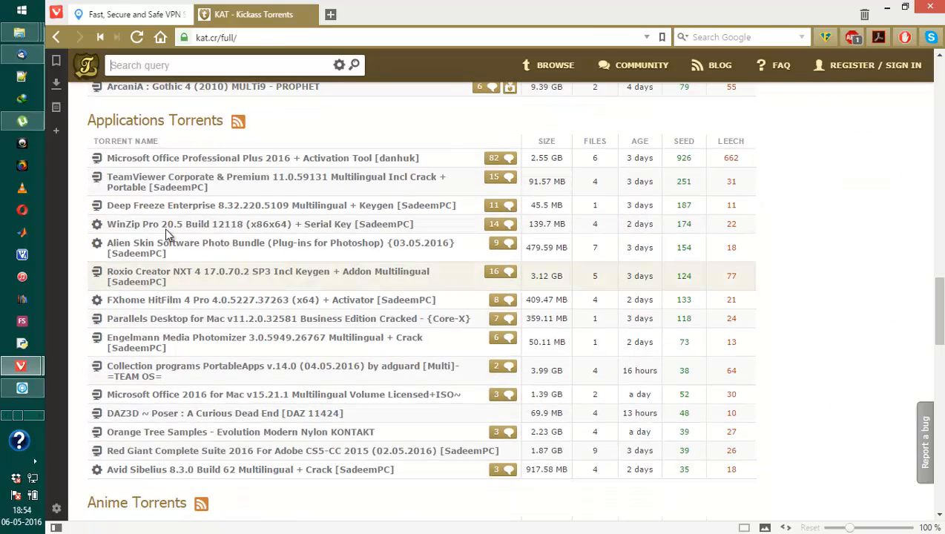
pyautogui.moveTo(227, 223)
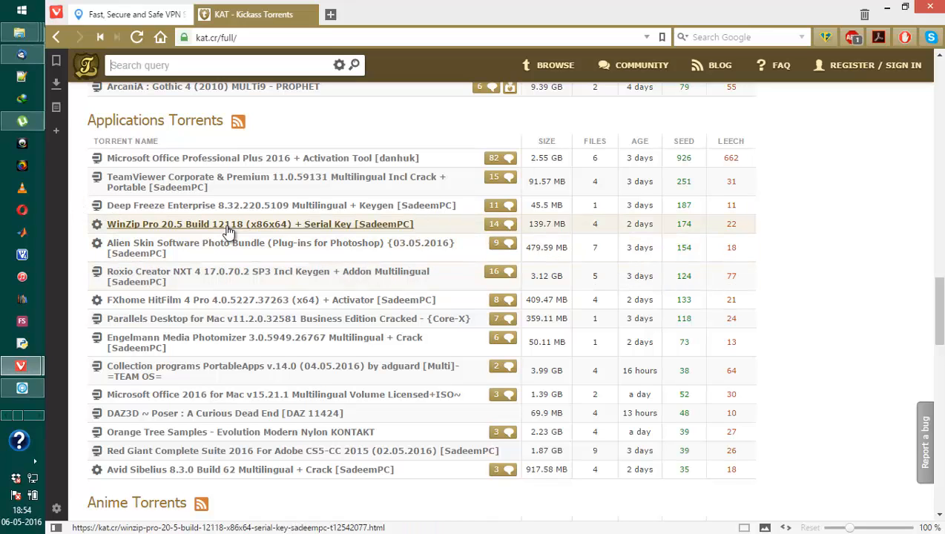
pyautogui.click(260, 223)
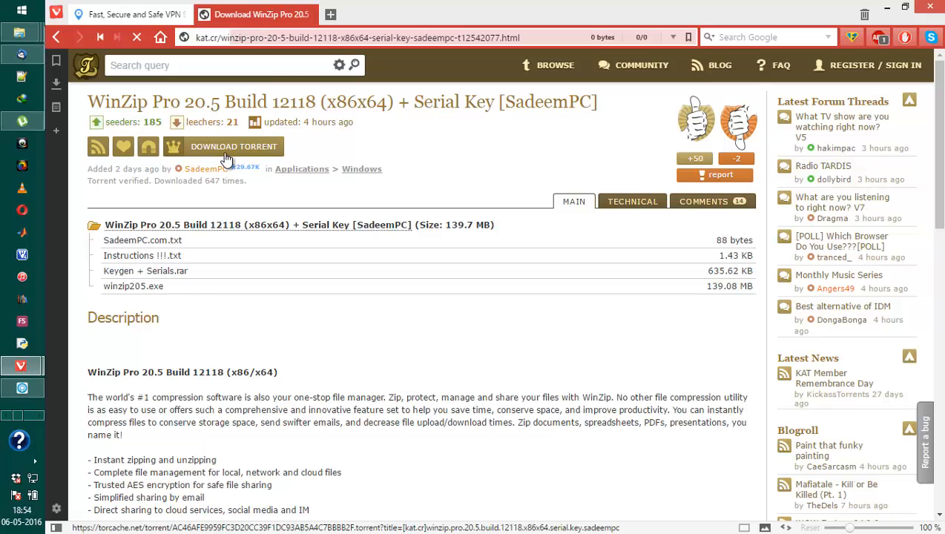
# - Download and save the WinZip Pro .torrent file, then load it into uTorrent from the downloads list
pyautogui.click(57, 84)
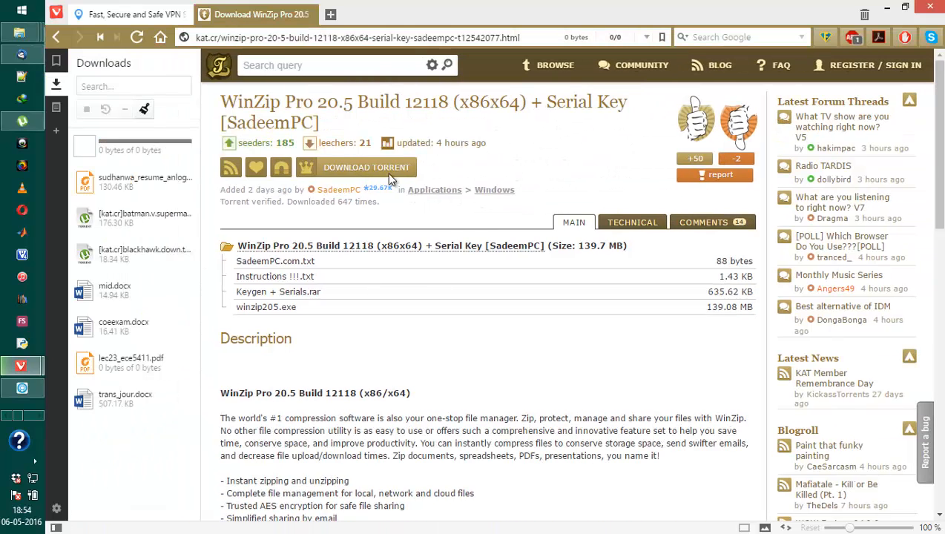
pyautogui.click(366, 167)
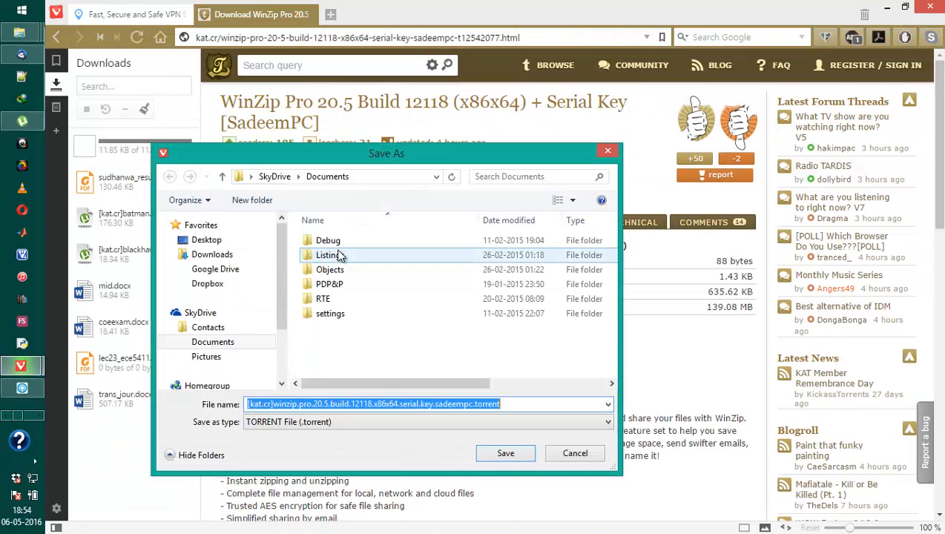
pyautogui.click(505, 453)
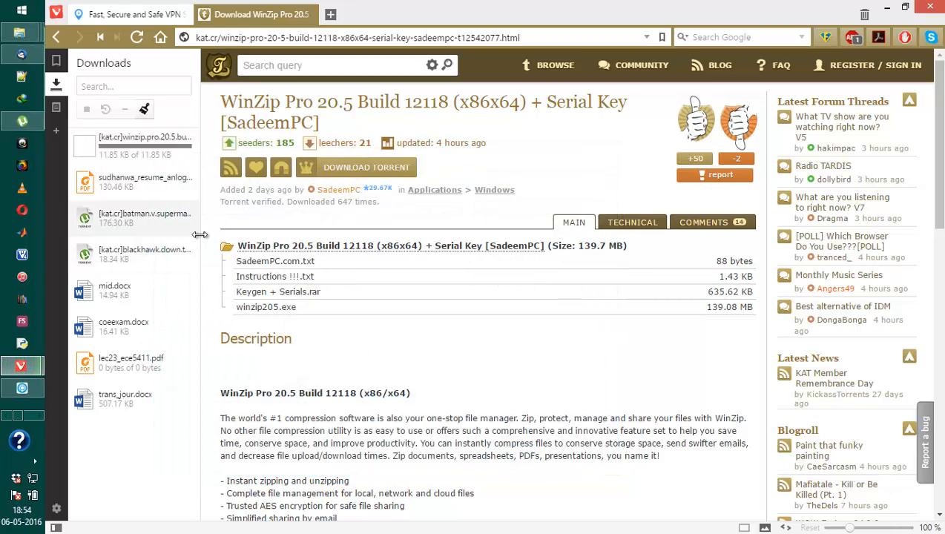
pyautogui.click(134, 145)
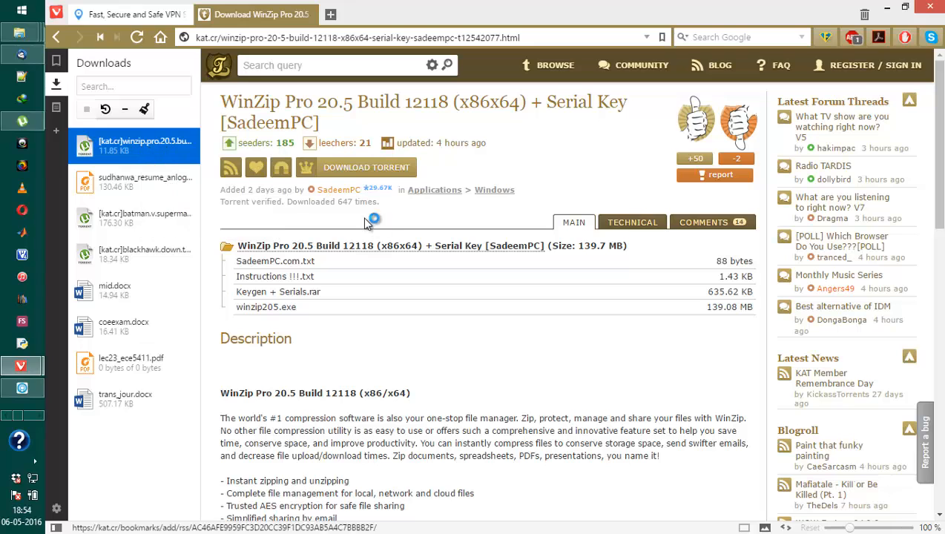
pyautogui.click(366, 167)
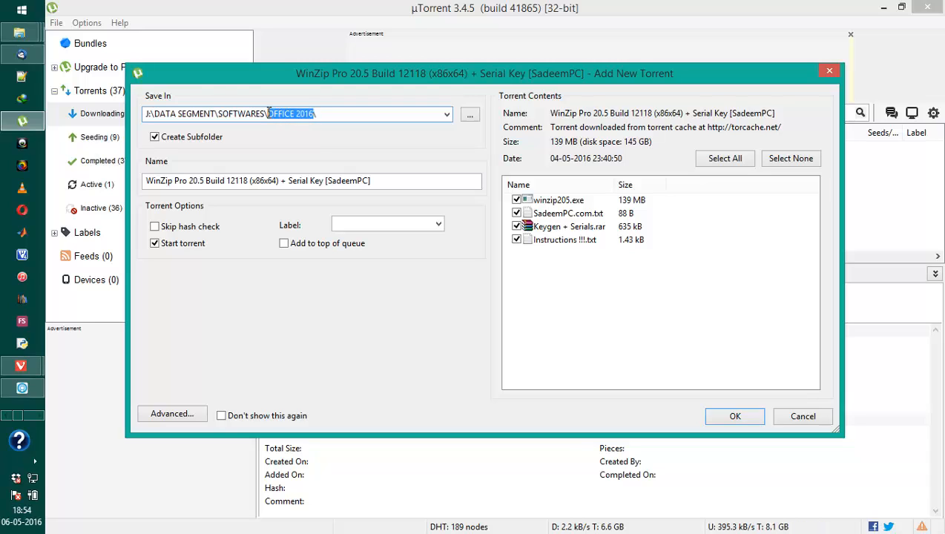
# - Add the torrent saving to J:\DATA SEGMENT\SOFTWARES\WINZIP\ and show its transfer details in the list
pyautogui.write('WINZIP')
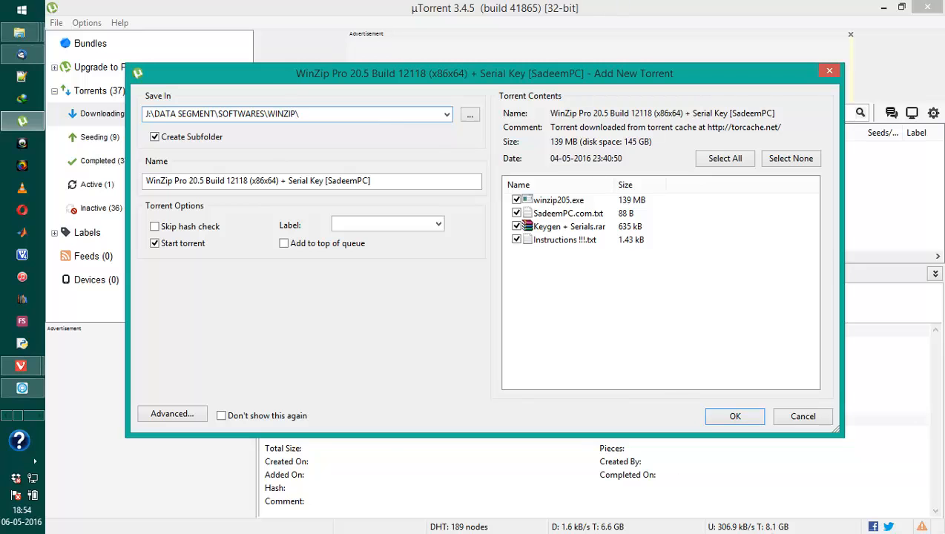
pyautogui.click(734, 416)
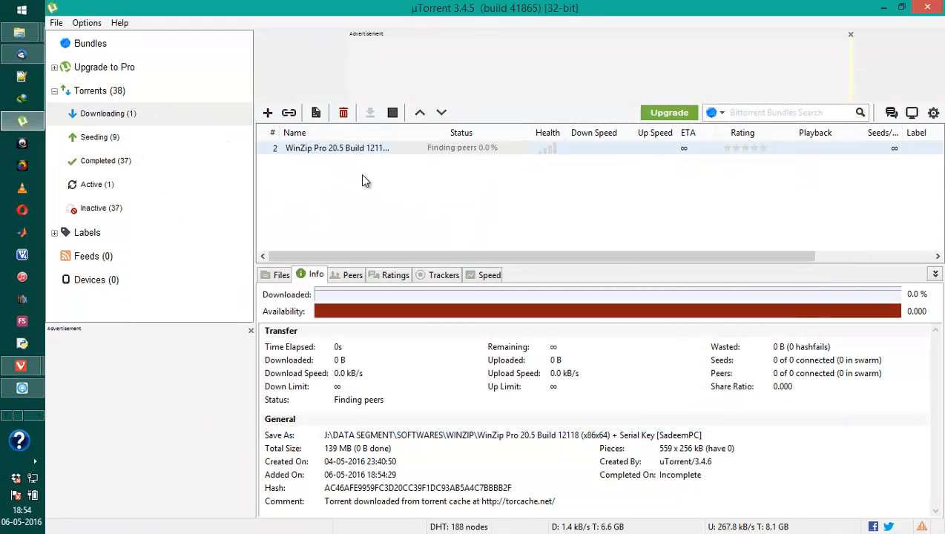
pyautogui.rightClick(336, 147)
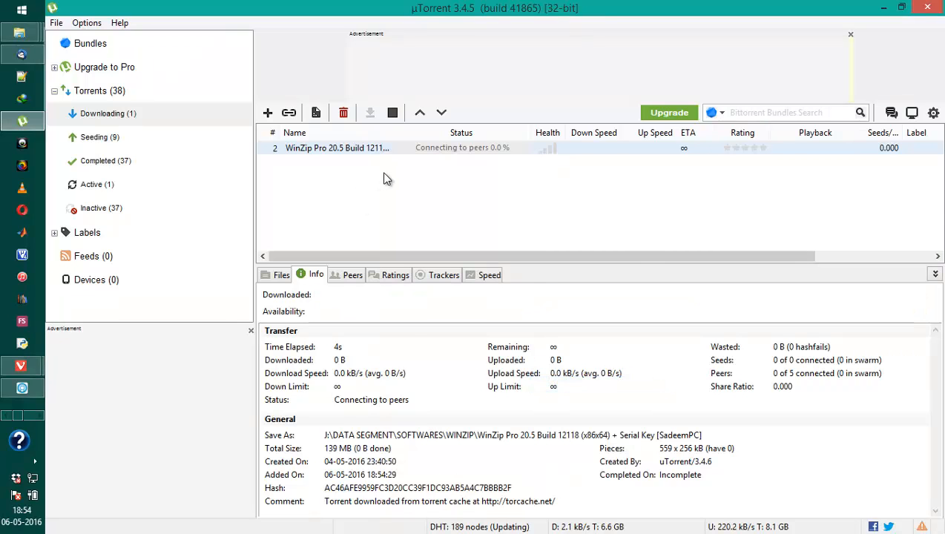
pyautogui.click(334, 147)
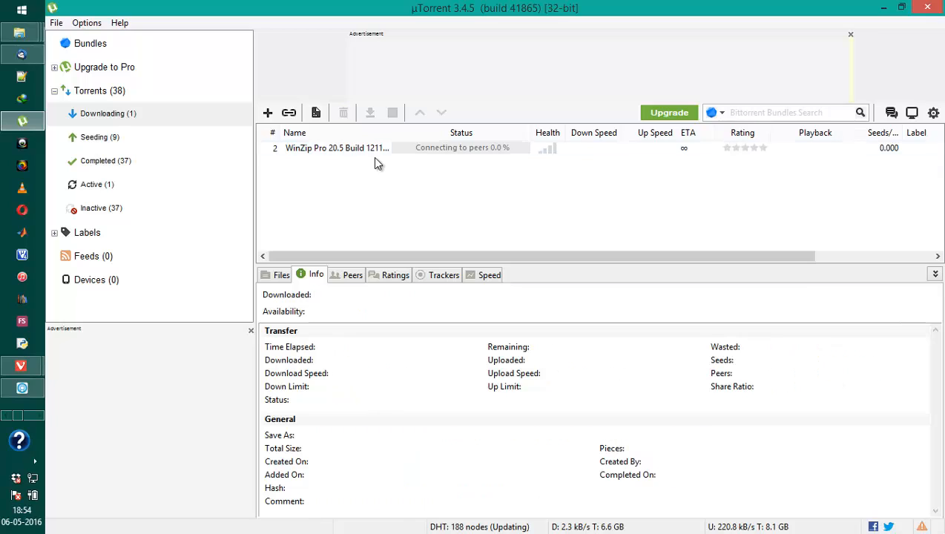
pyautogui.click(336, 148)
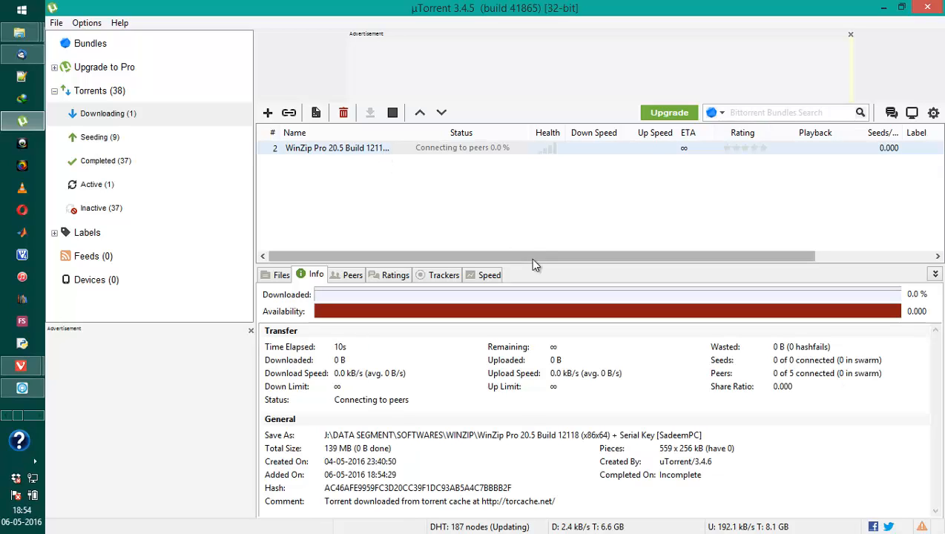
pyautogui.moveTo(438, 262)
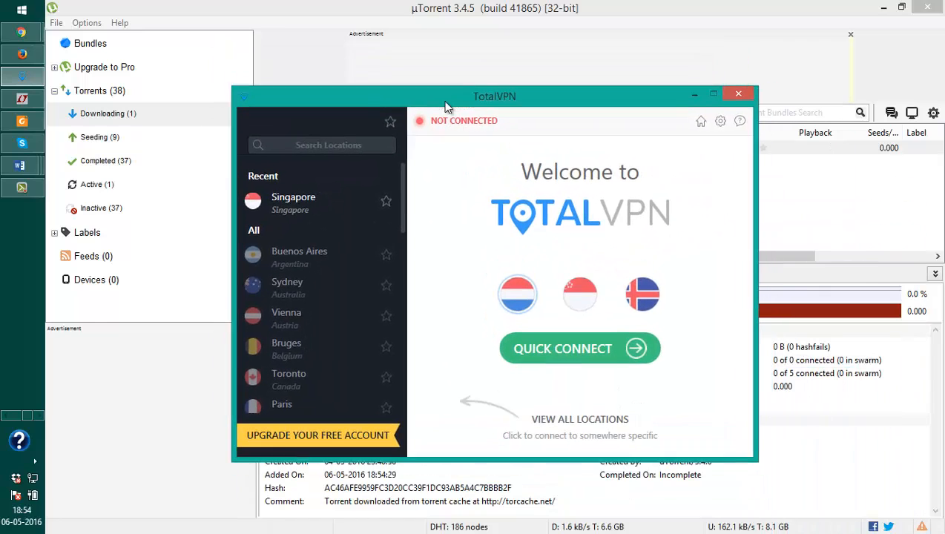
# - Connect TotalVPN to the Amsterdam server so the WinZip torrent reaches its seeds
pyautogui.click(579, 349)
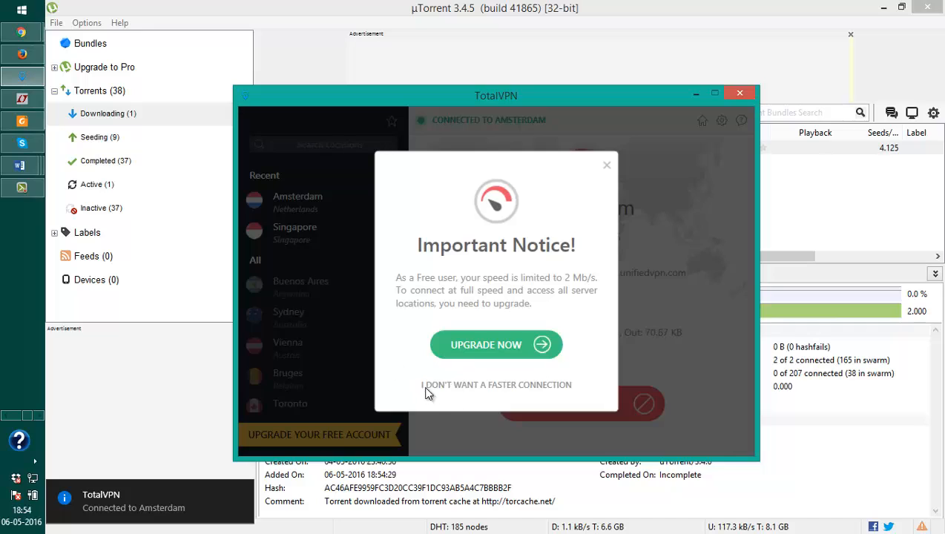
pyautogui.moveTo(634, 175)
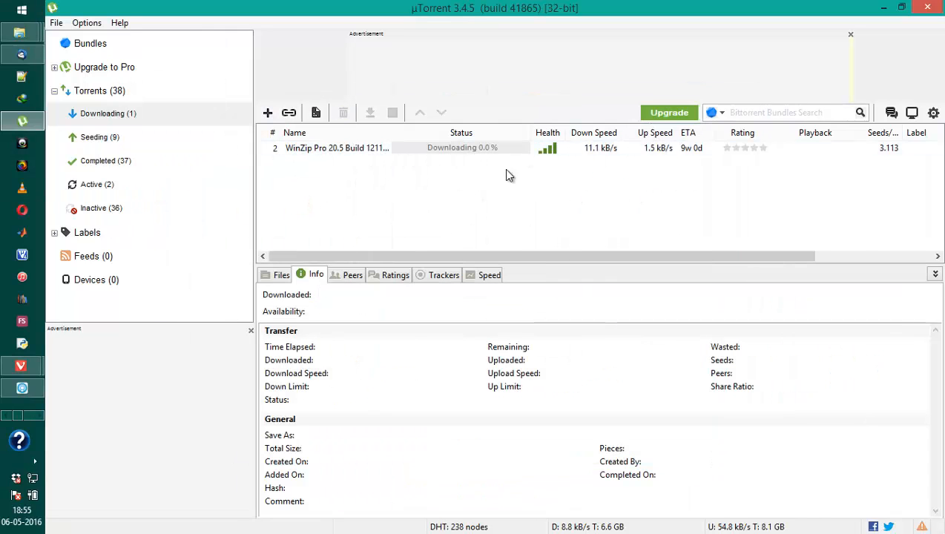
pyautogui.click(336, 147)
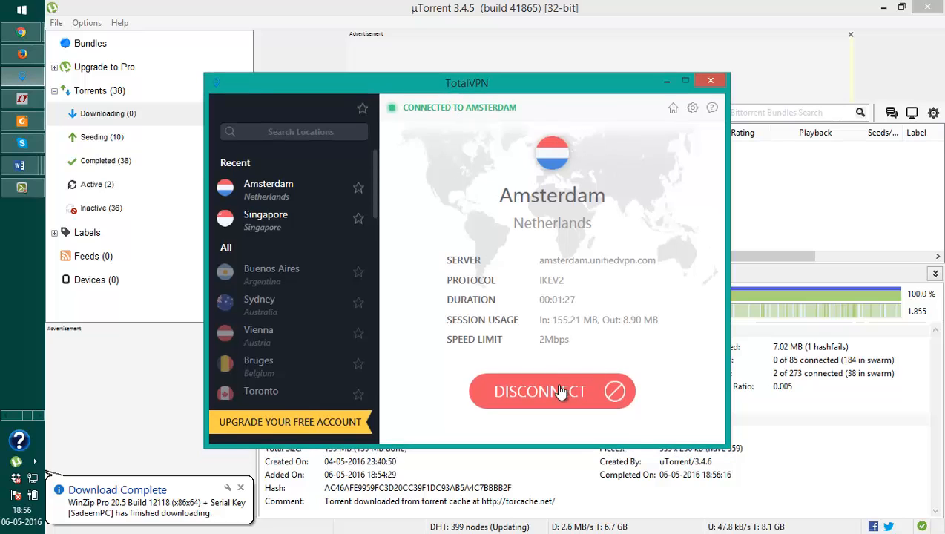
pyautogui.moveTo(599, 117)
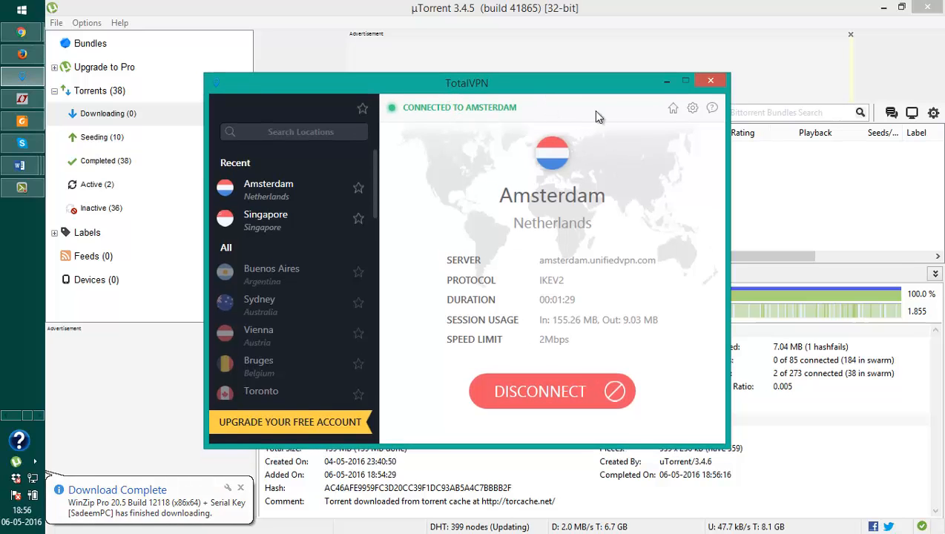
# - Move the TotalVPN window aside and disconnect from the Amsterdam server
pyautogui.moveTo(466, 82); pyautogui.dragTo(494, 109)
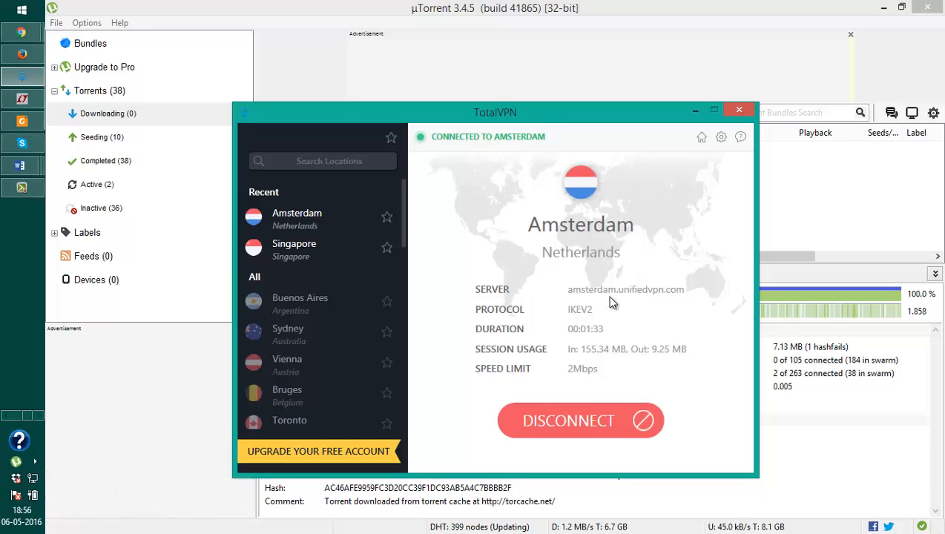
pyautogui.moveTo(580, 421)
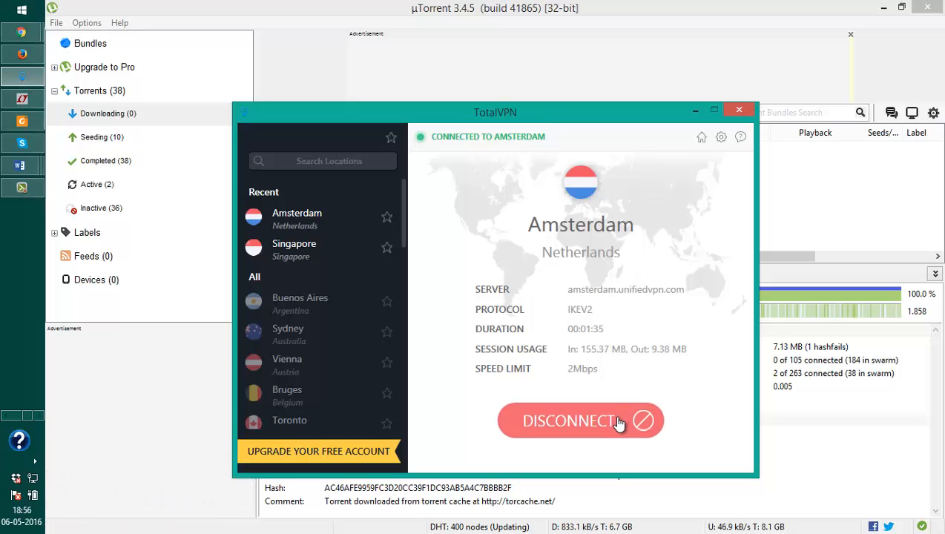
pyautogui.click(580, 420)
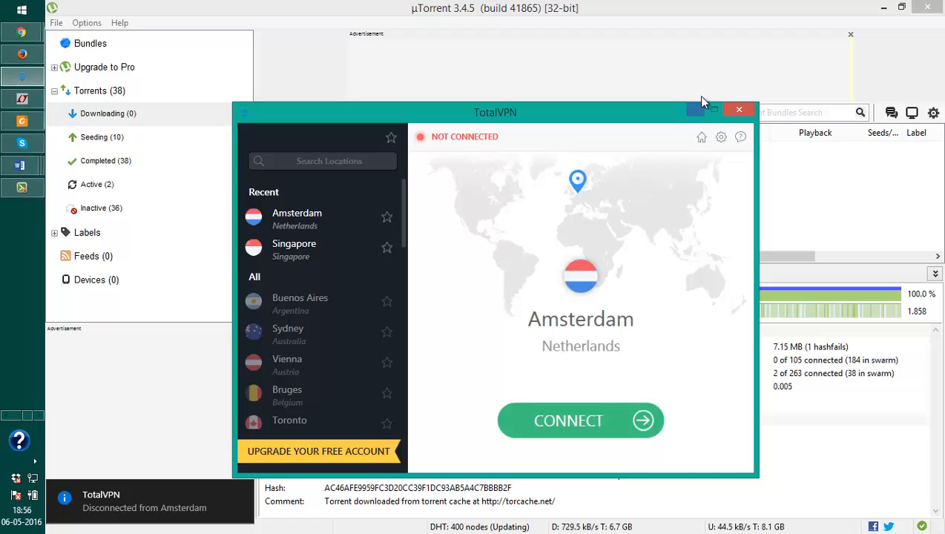
pyautogui.moveTo(696, 110)
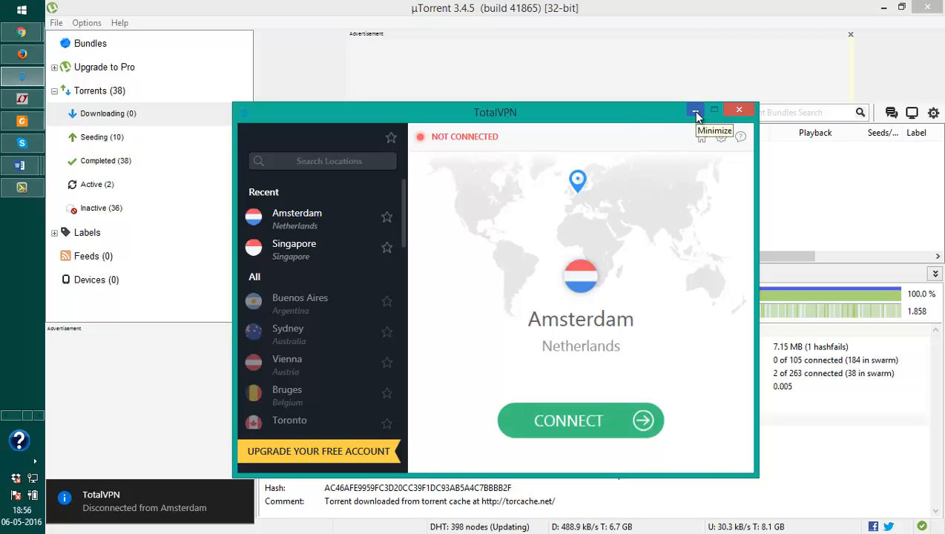